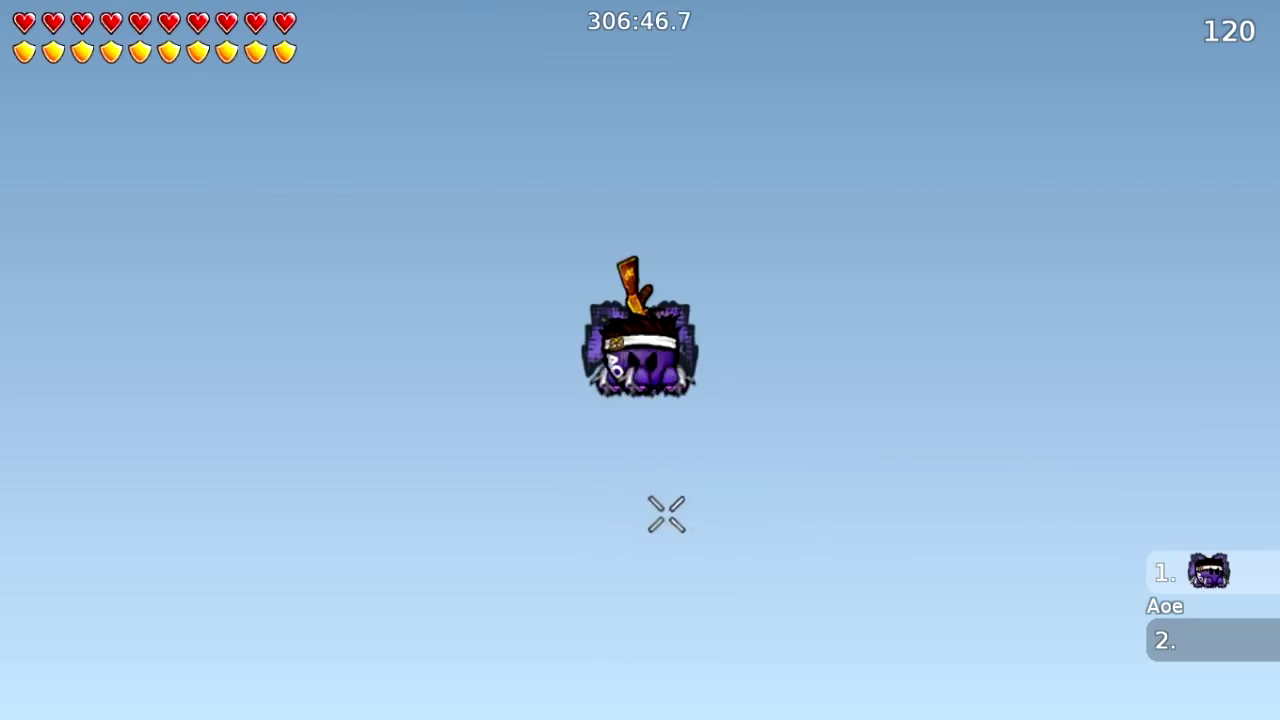
{"action": "mouse_move", "coordinate": [712, 478]}
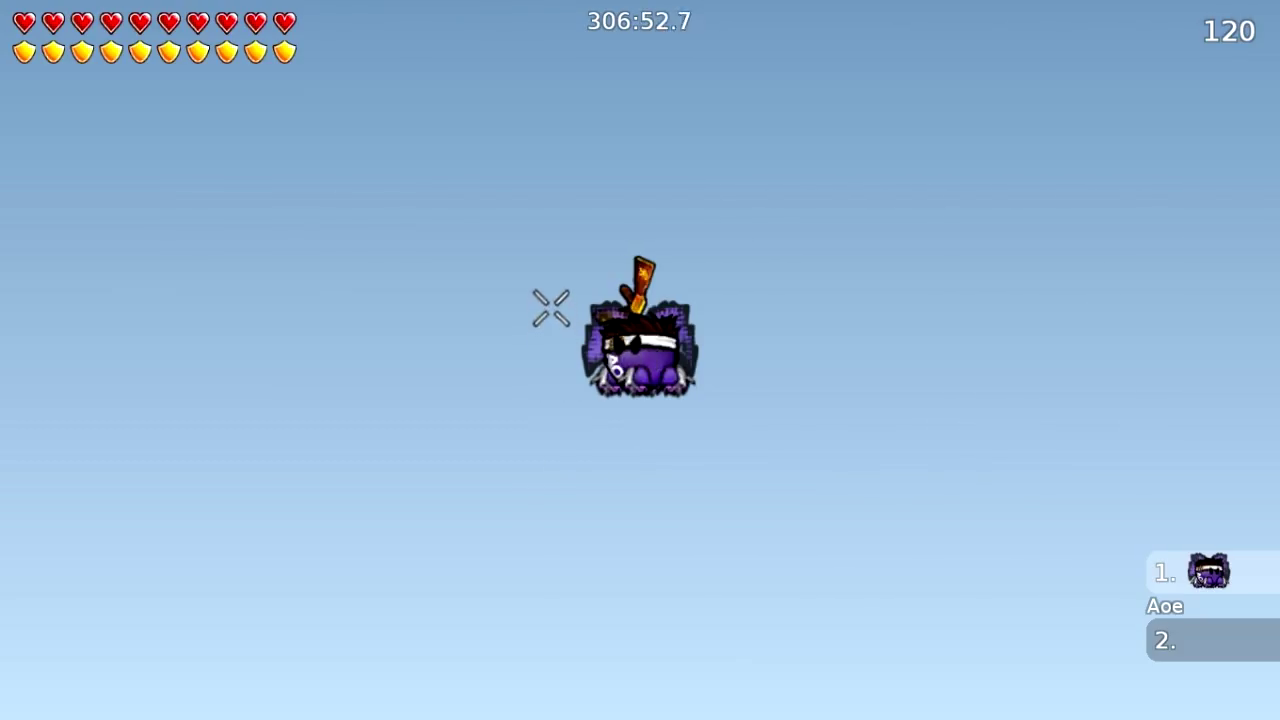
{"action": "mouse_move", "coordinate": [646, 446]}
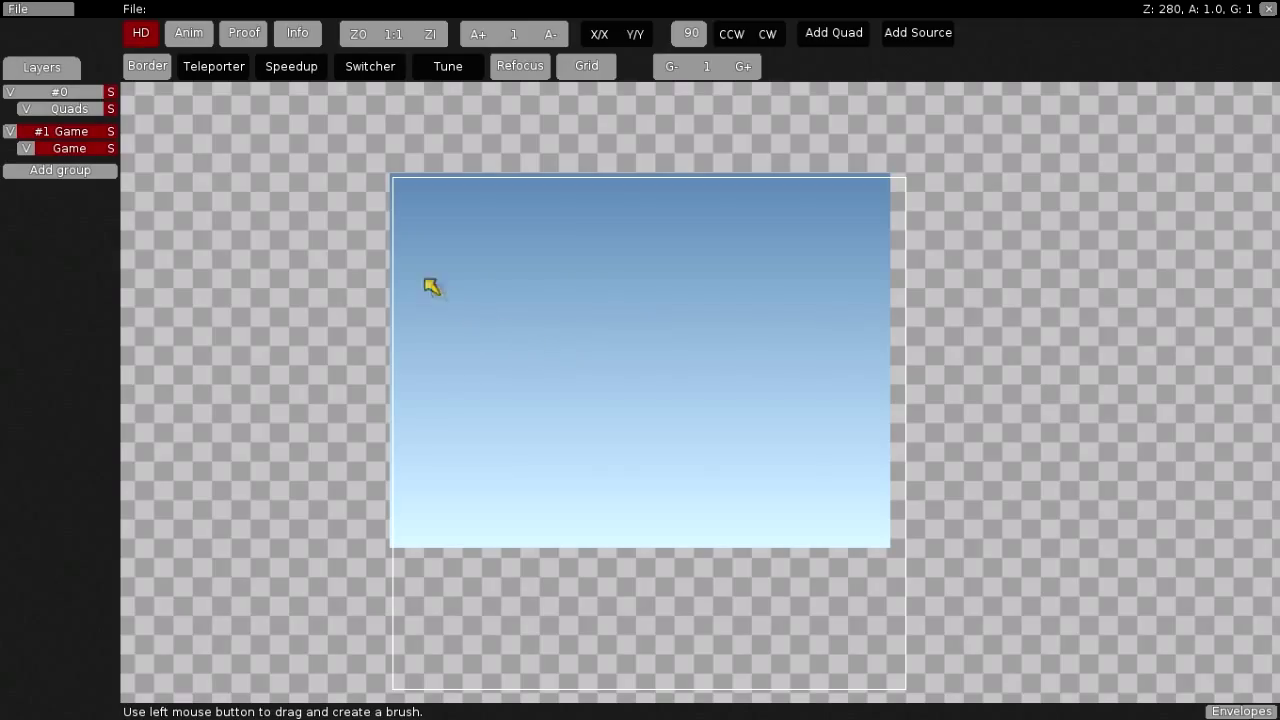
Resize the Game layer to 49 by 28 tiles using its Width and Height fields.
{"action": "left_click", "coordinate": [69, 148]}
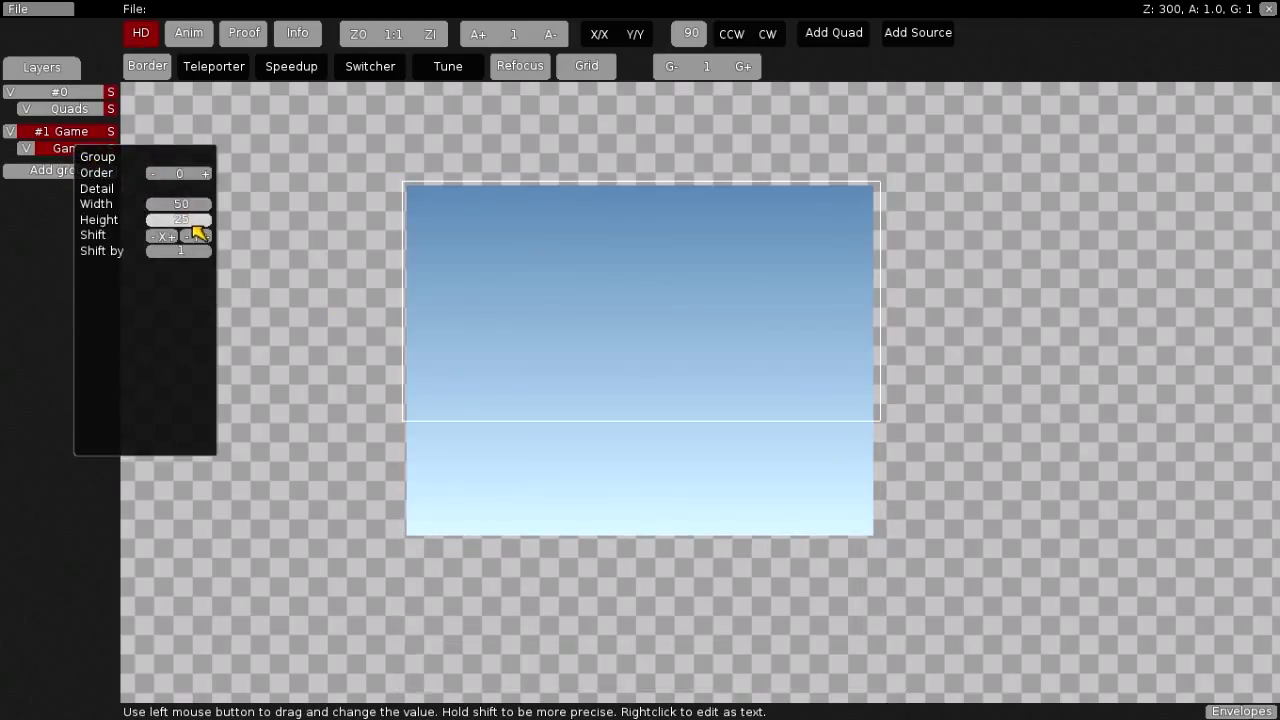
{"action": "left_click_drag", "start_coordinate": [178, 219], "coordinate": [195, 216]}
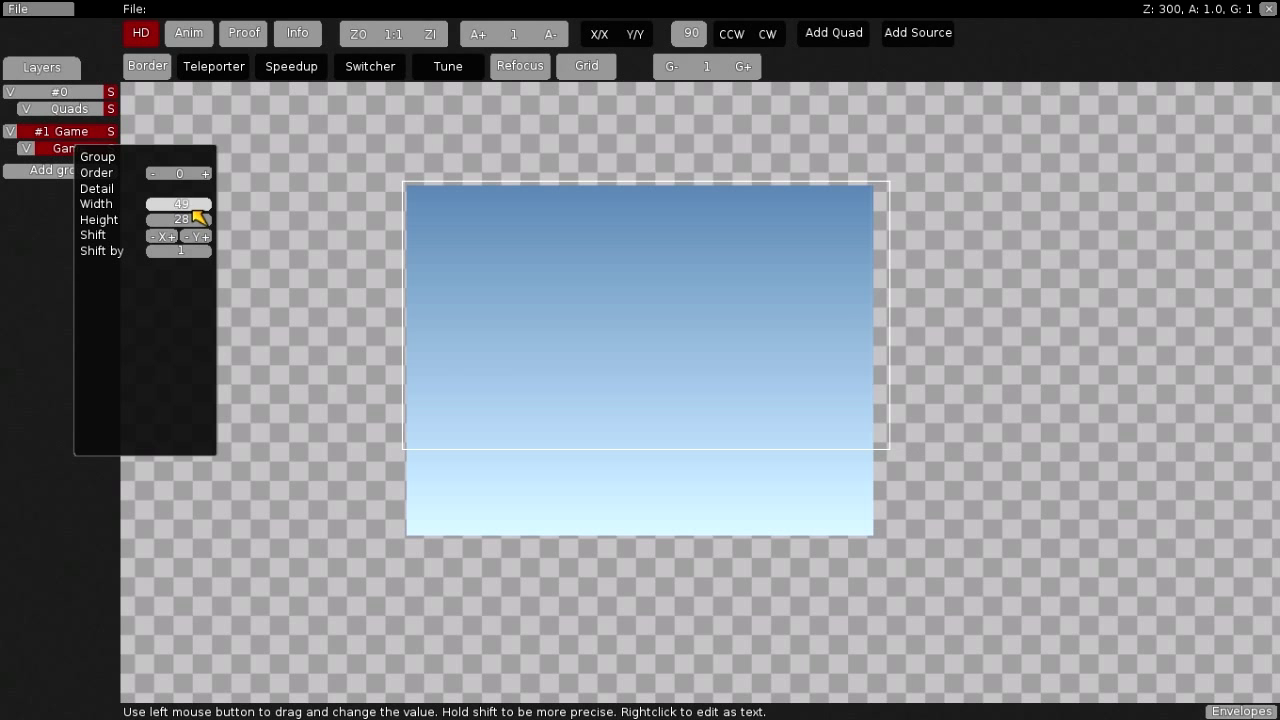
{"action": "left_click_drag", "start_coordinate": [178, 219], "coordinate": [178, 219]}
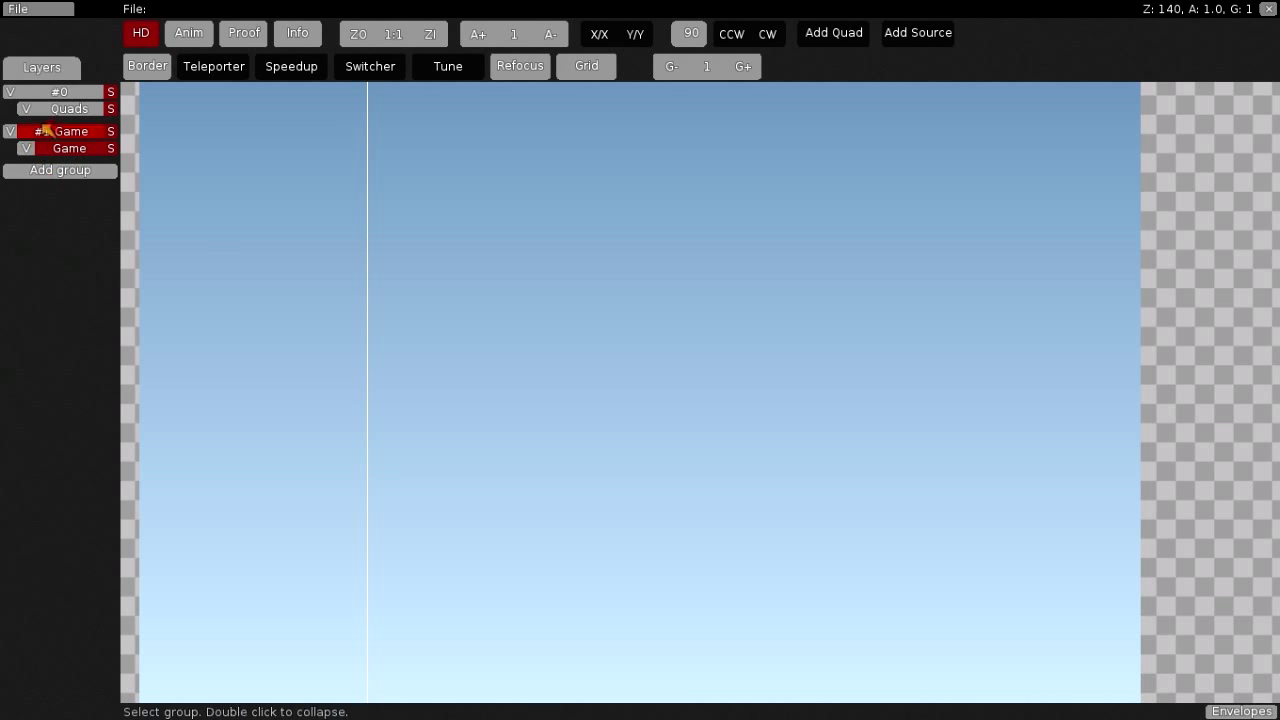
Add the generic_unhookable tileset image to the map from the Images tab.
{"action": "left_click", "coordinate": [42, 67]}
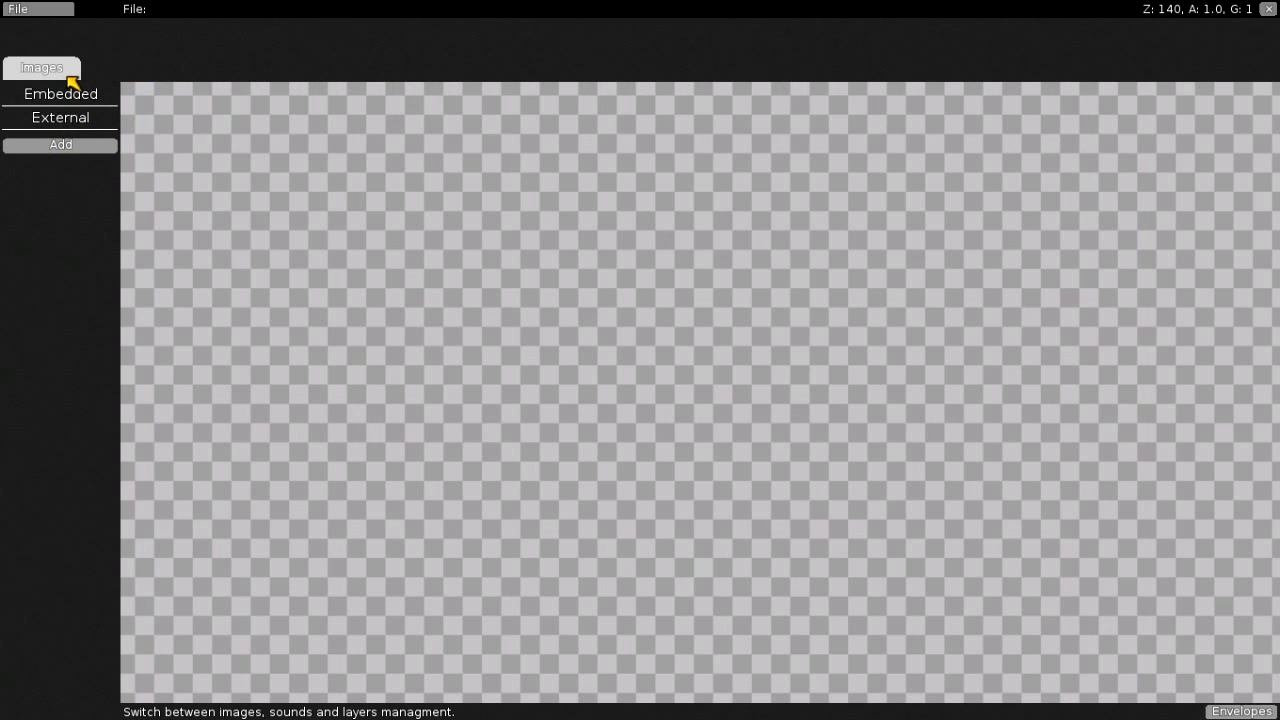
{"action": "left_click", "coordinate": [60, 144]}
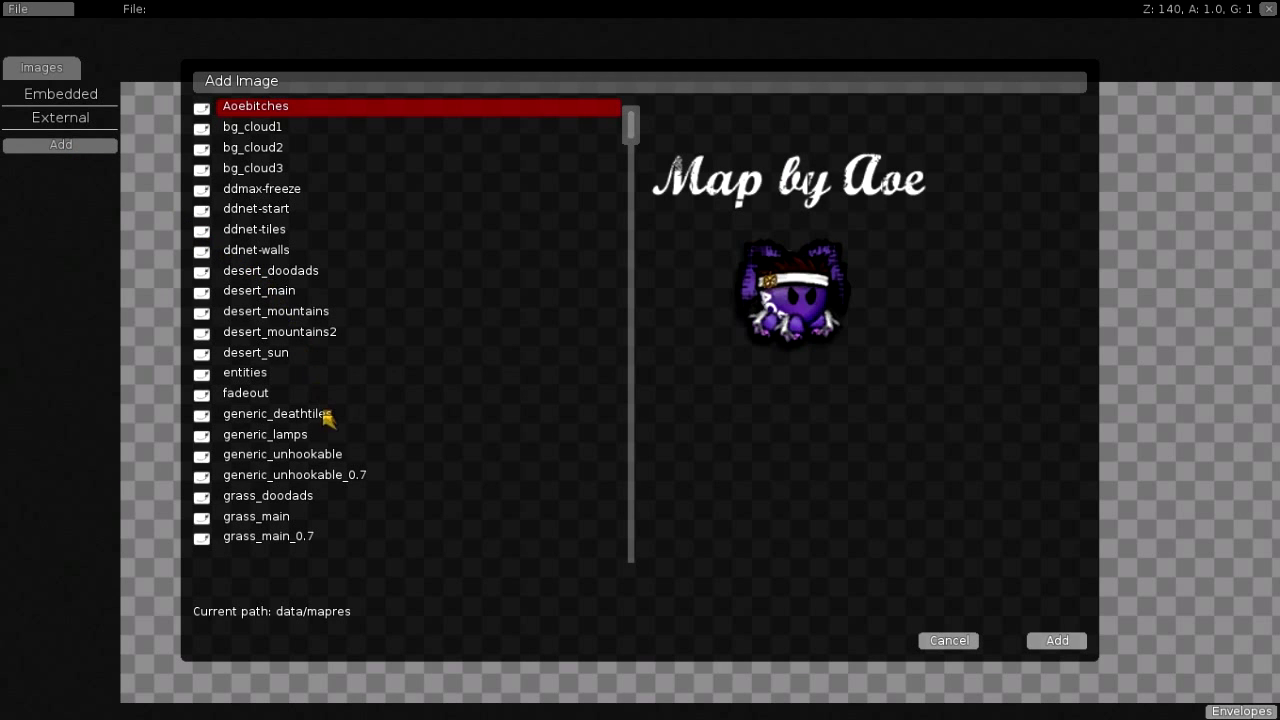
{"action": "left_click", "coordinate": [283, 454]}
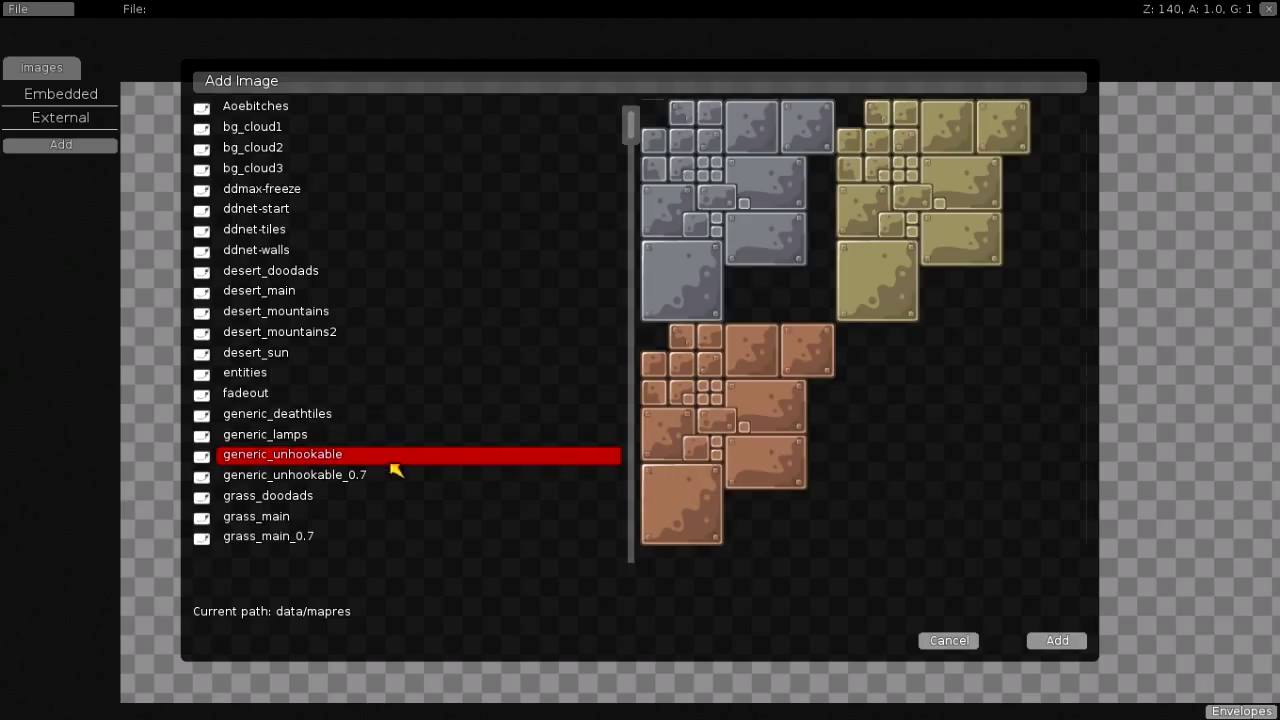
{"action": "mouse_move", "coordinate": [1105, 655]}
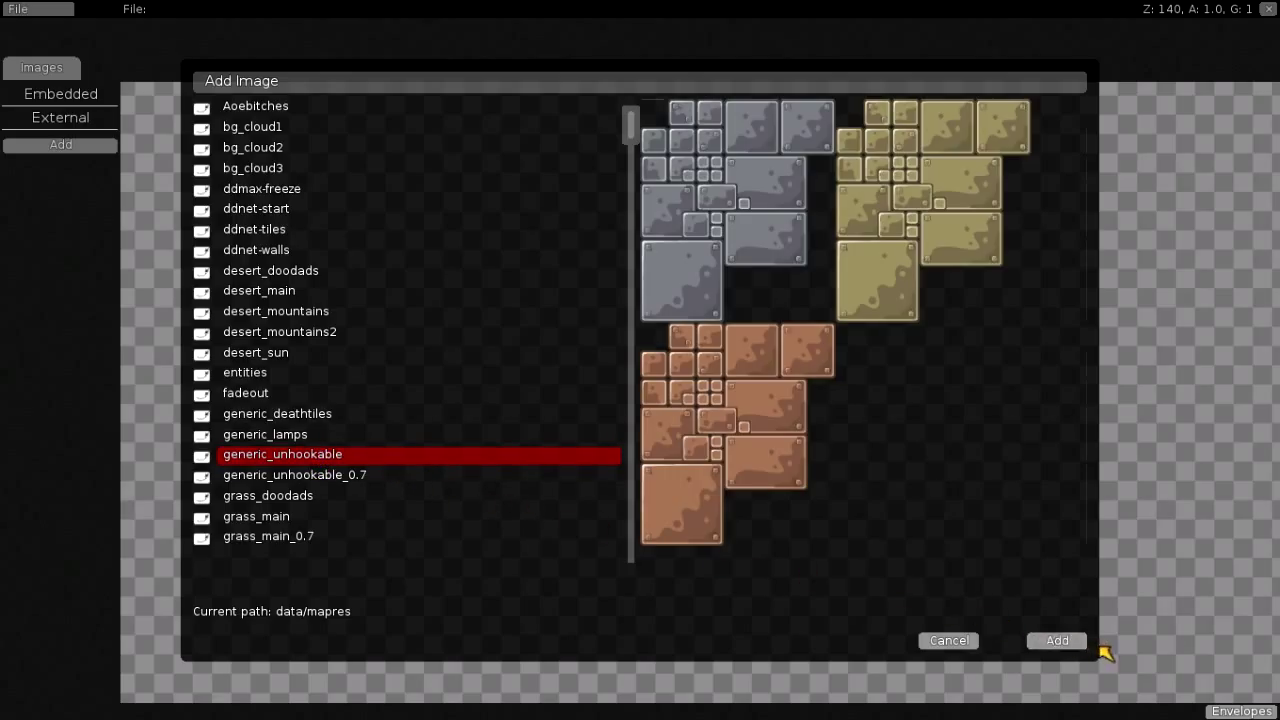
{"action": "left_click", "coordinate": [1056, 640]}
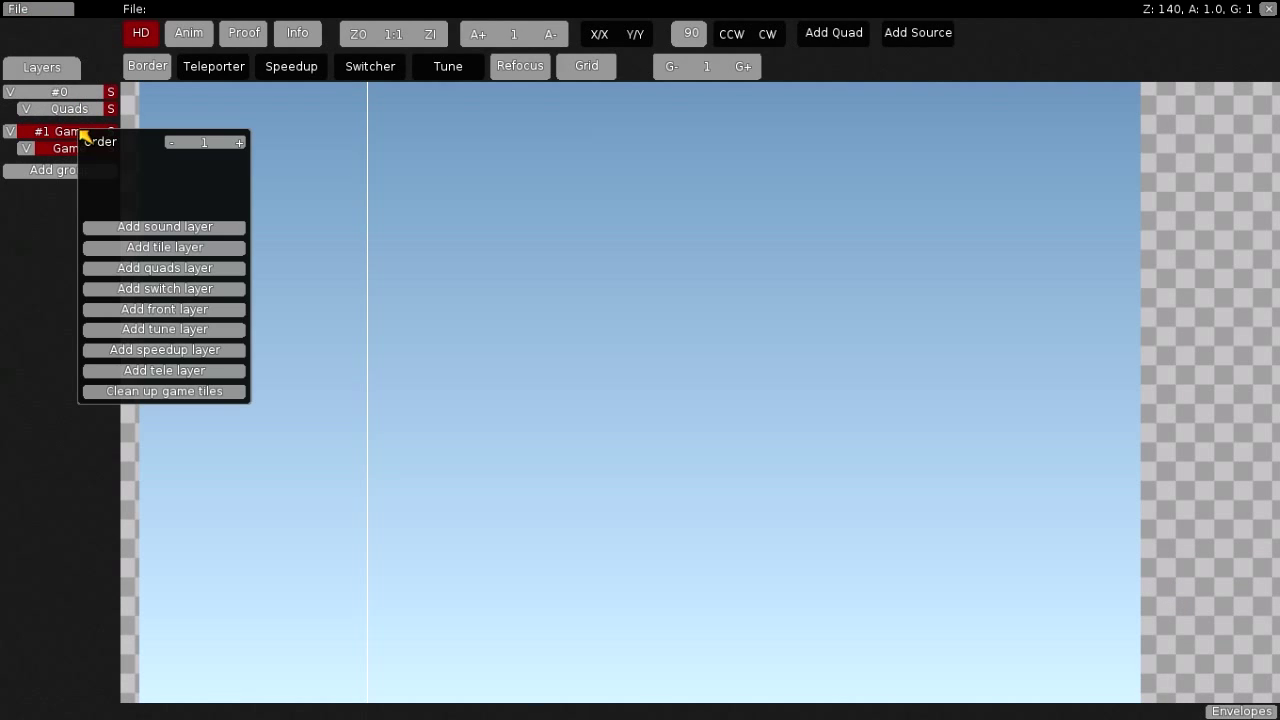
Add a tile layer named unhook to the Game group using the generic_unhookable image.
{"action": "left_click", "coordinate": [164, 247]}
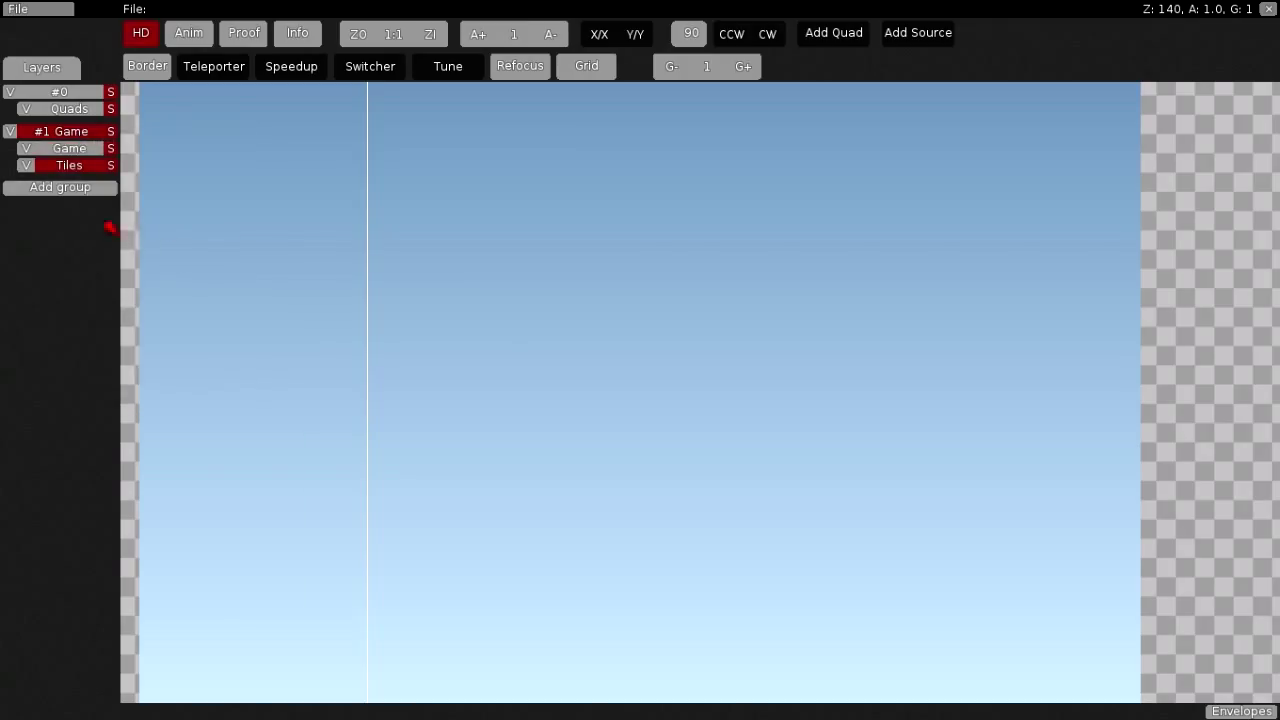
{"action": "left_click", "coordinate": [68, 165]}
{"action": "type", "text": "unhook"}
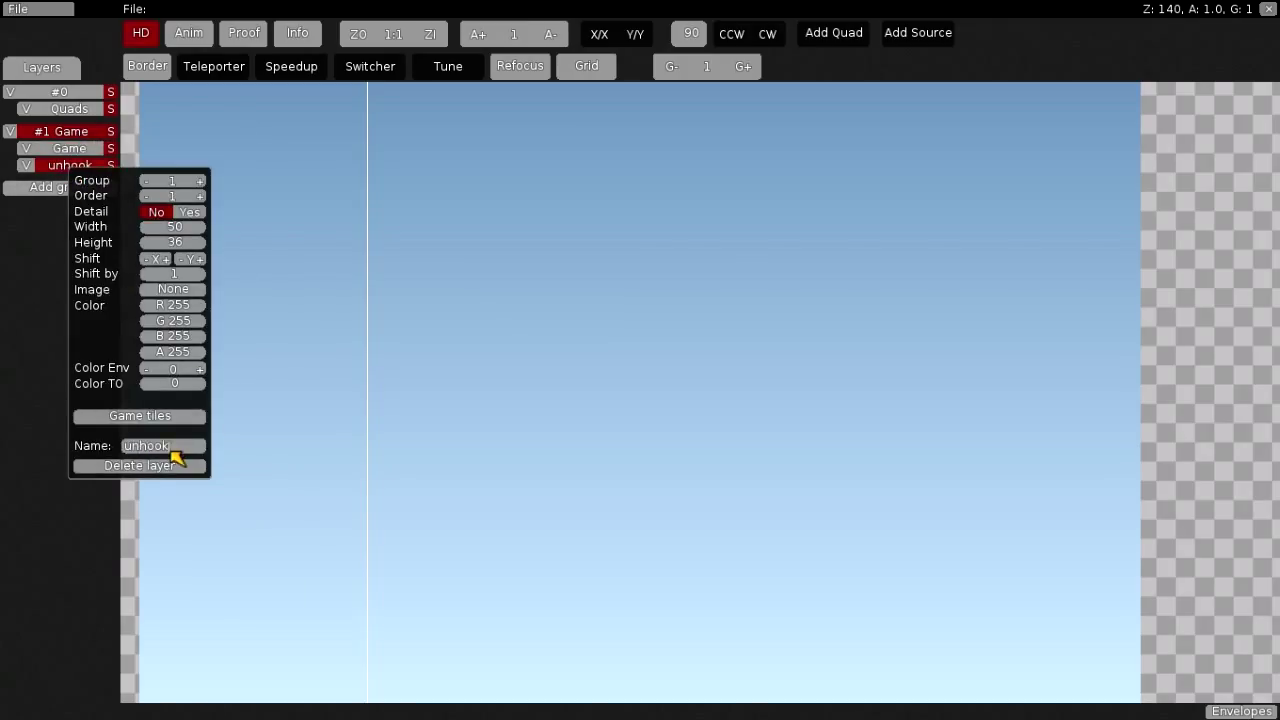
{"action": "left_click", "coordinate": [172, 289]}
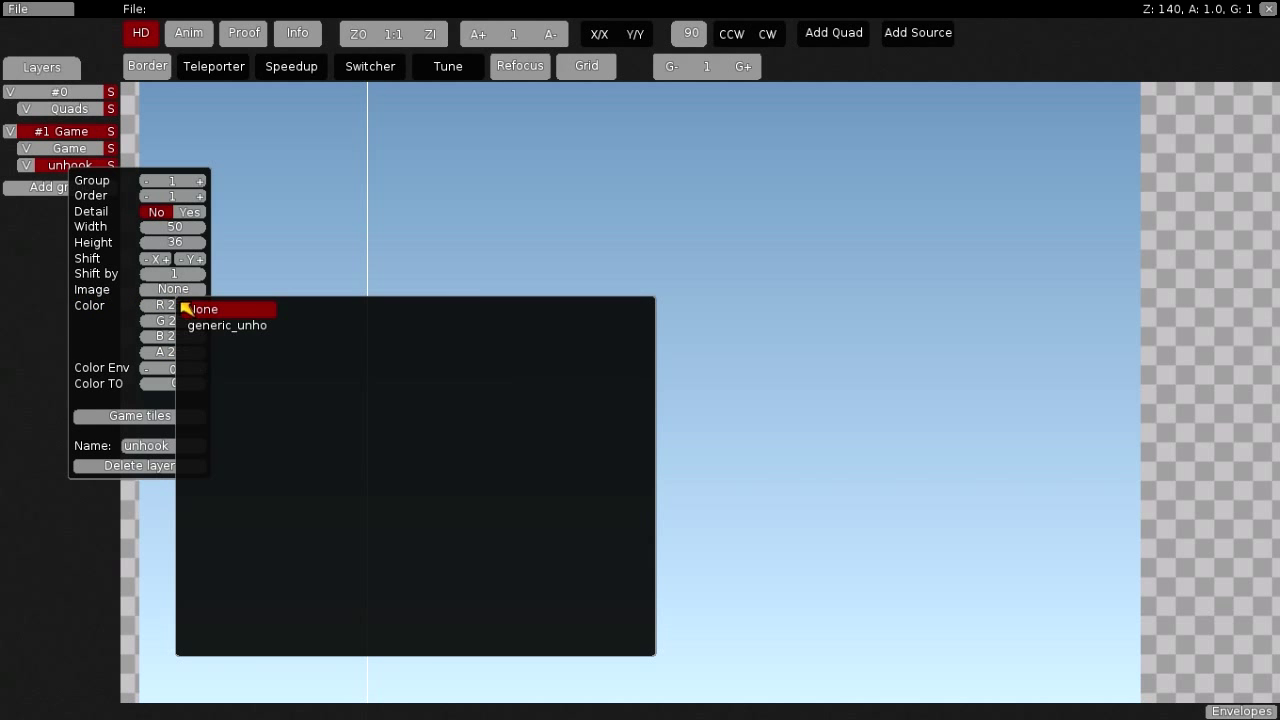
{"action": "left_click", "coordinate": [227, 324]}
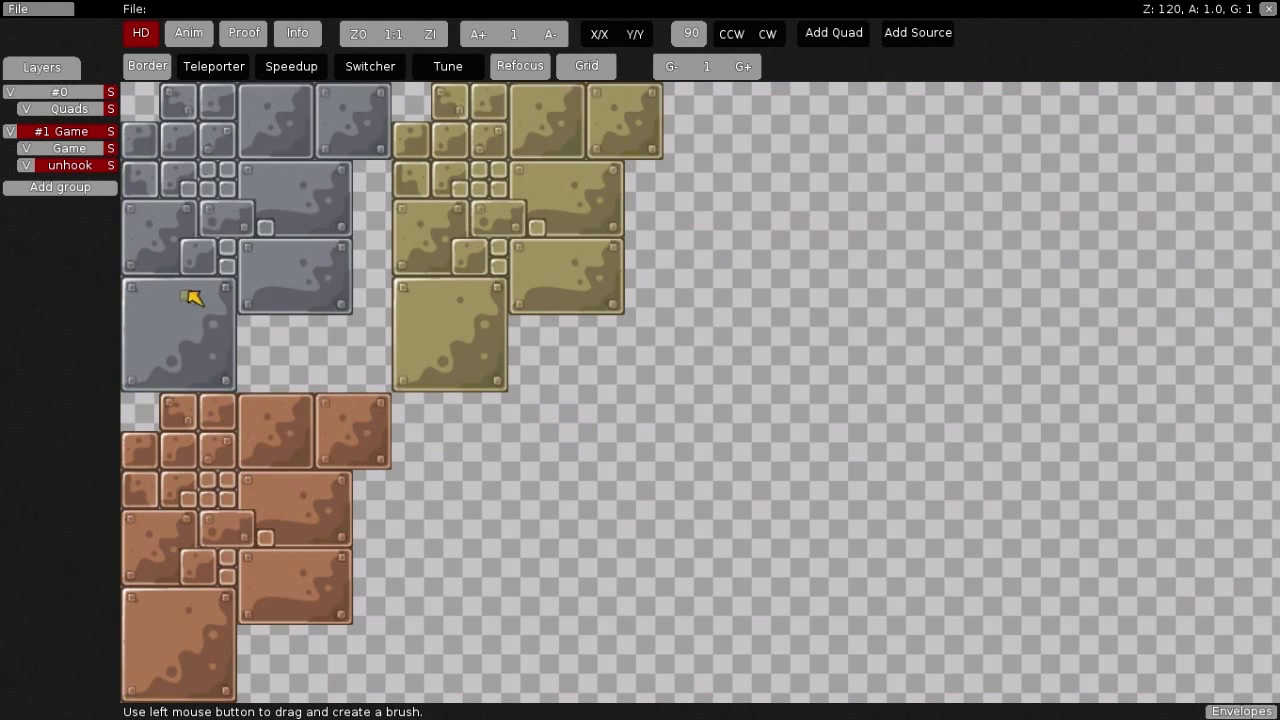
{"action": "mouse_move", "coordinate": [218, 180]}
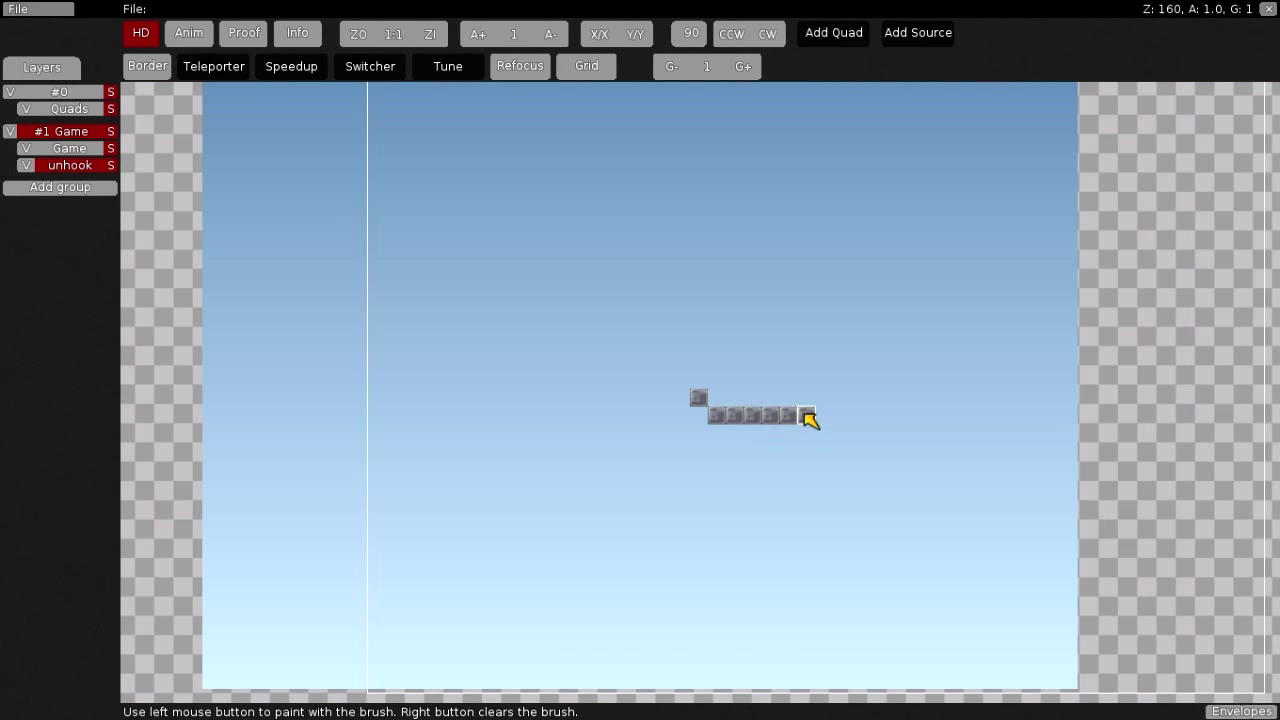
Paint grey unhookable tiles as a stepped row ending in a tall U-shaped channel.
{"action": "left_click_drag", "start_coordinate": [810, 417], "coordinate": [880, 430]}
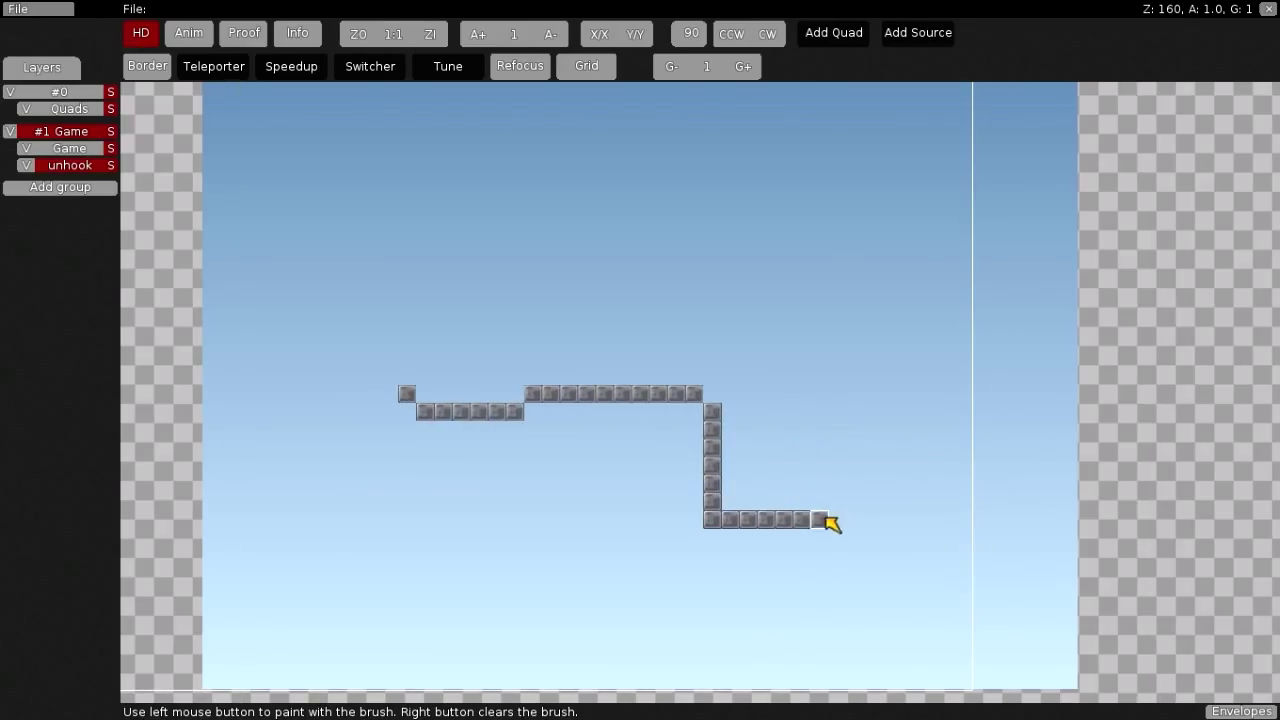
{"action": "left_click_drag", "start_coordinate": [828, 520], "coordinate": [833, 350]}
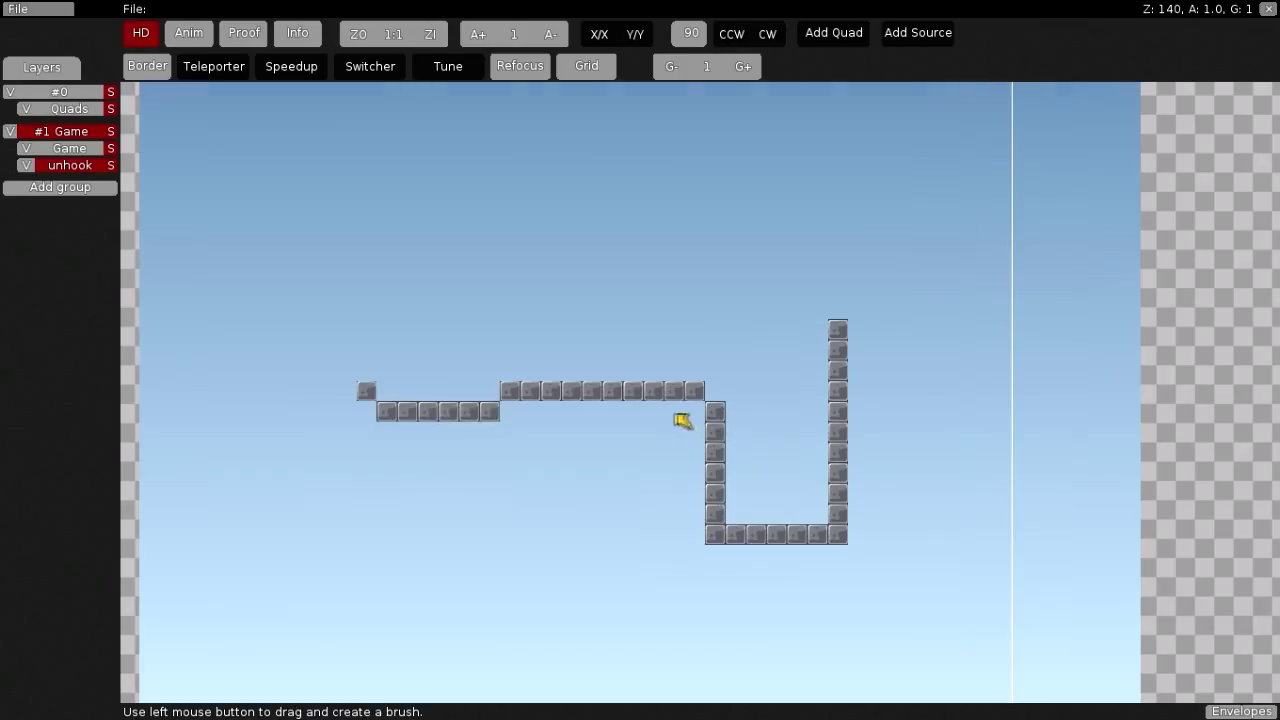
Tint the unhook layer's tiles purple by adjusting its Color values.
{"action": "left_click", "coordinate": [69, 165]}
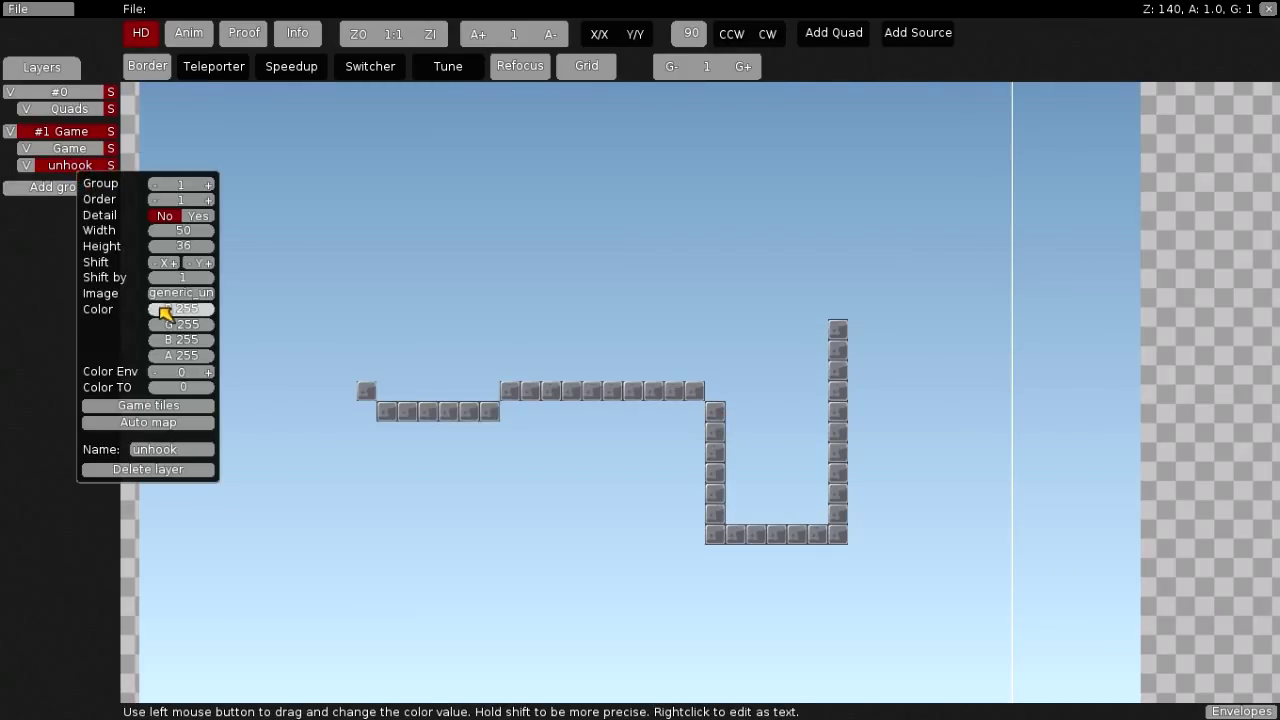
{"action": "left_click_drag", "start_coordinate": [180, 323], "coordinate": [170, 340]}
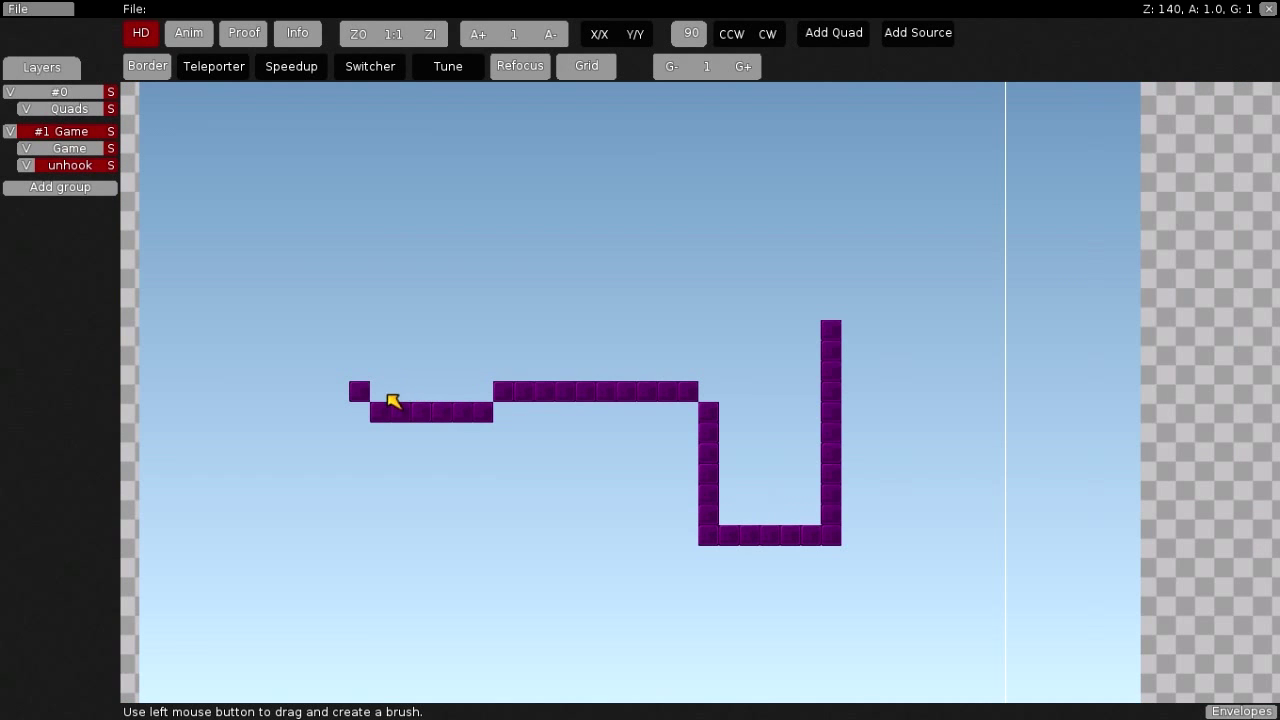
{"action": "mouse_move", "coordinate": [60, 187]}
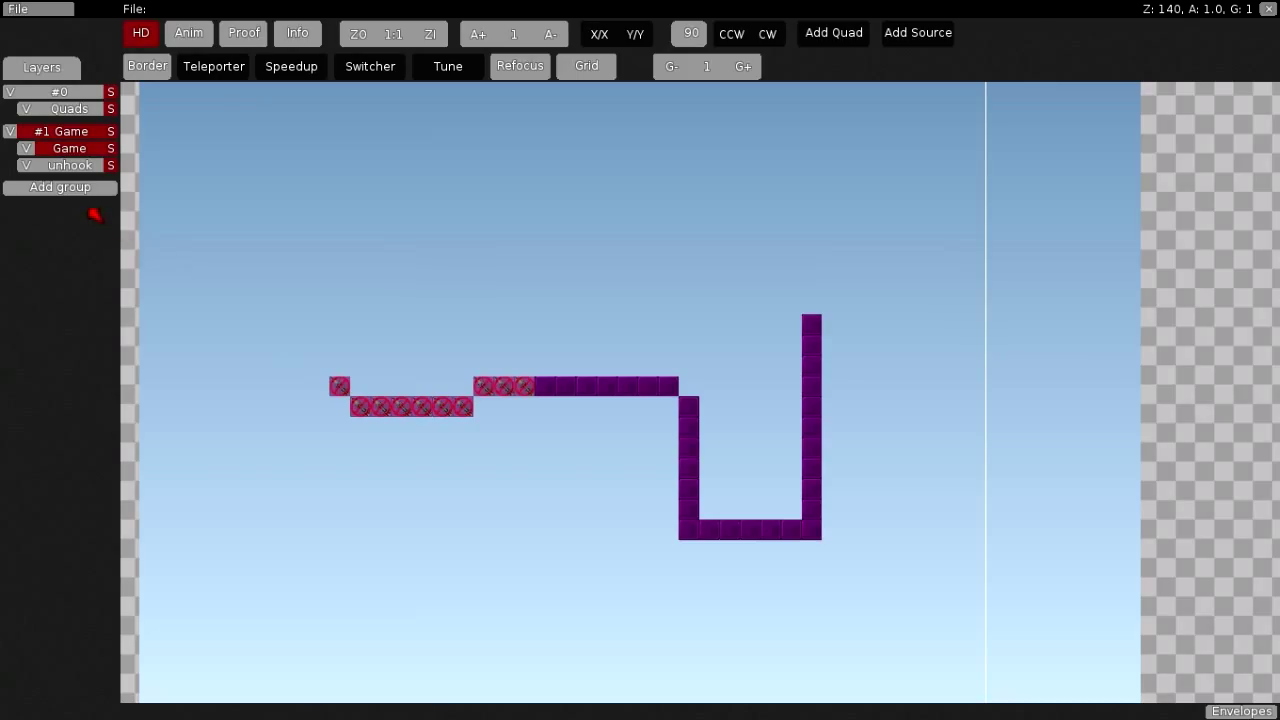
Generate pink unhookable game tiles from the unhook layer's tile path.
{"action": "left_click", "coordinate": [68, 165]}
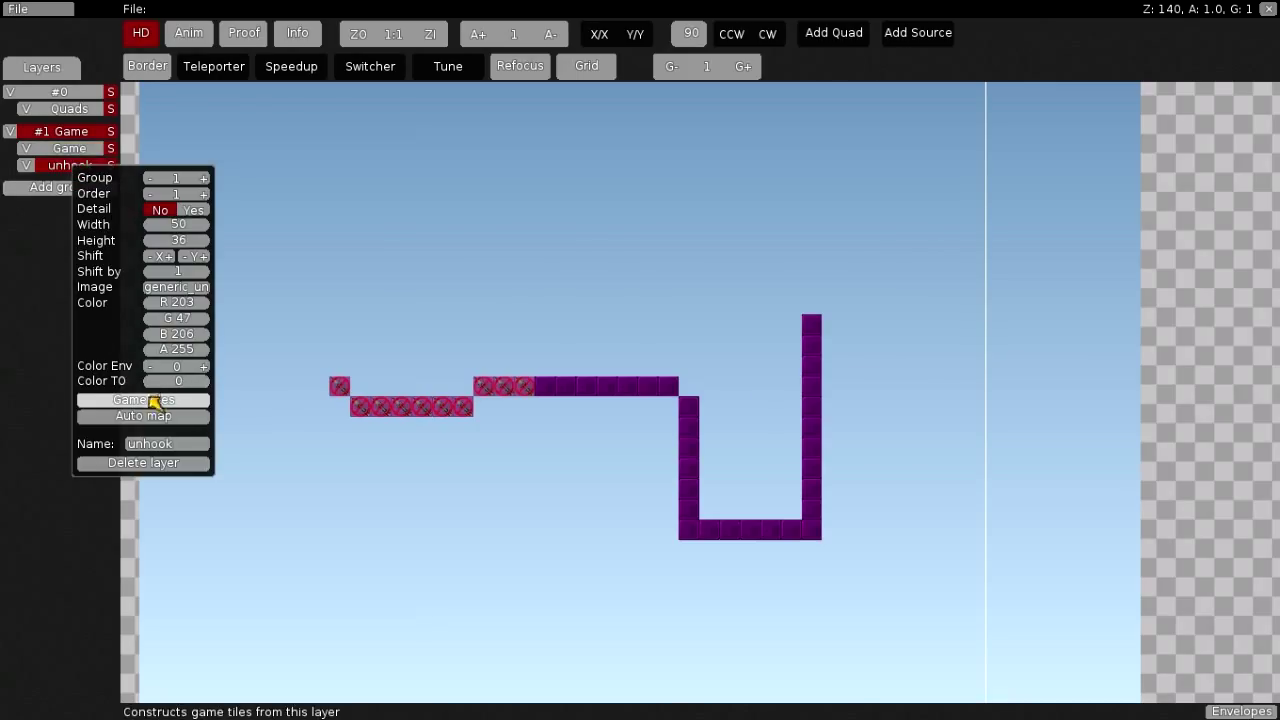
{"action": "left_click", "coordinate": [143, 399]}
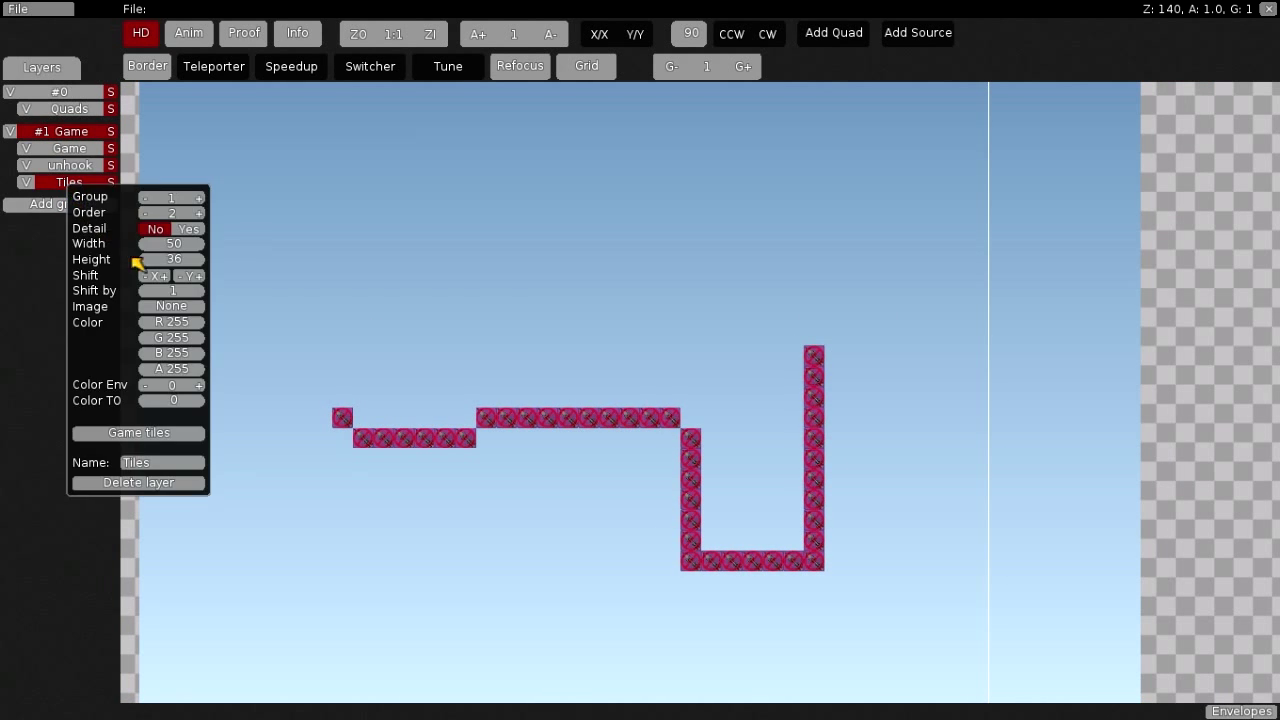
Set the Hook layer's image to generic_unhookable and pick a tile brush.
{"action": "left_click", "coordinate": [170, 306]}
{"action": "type", "text": "Hook"}
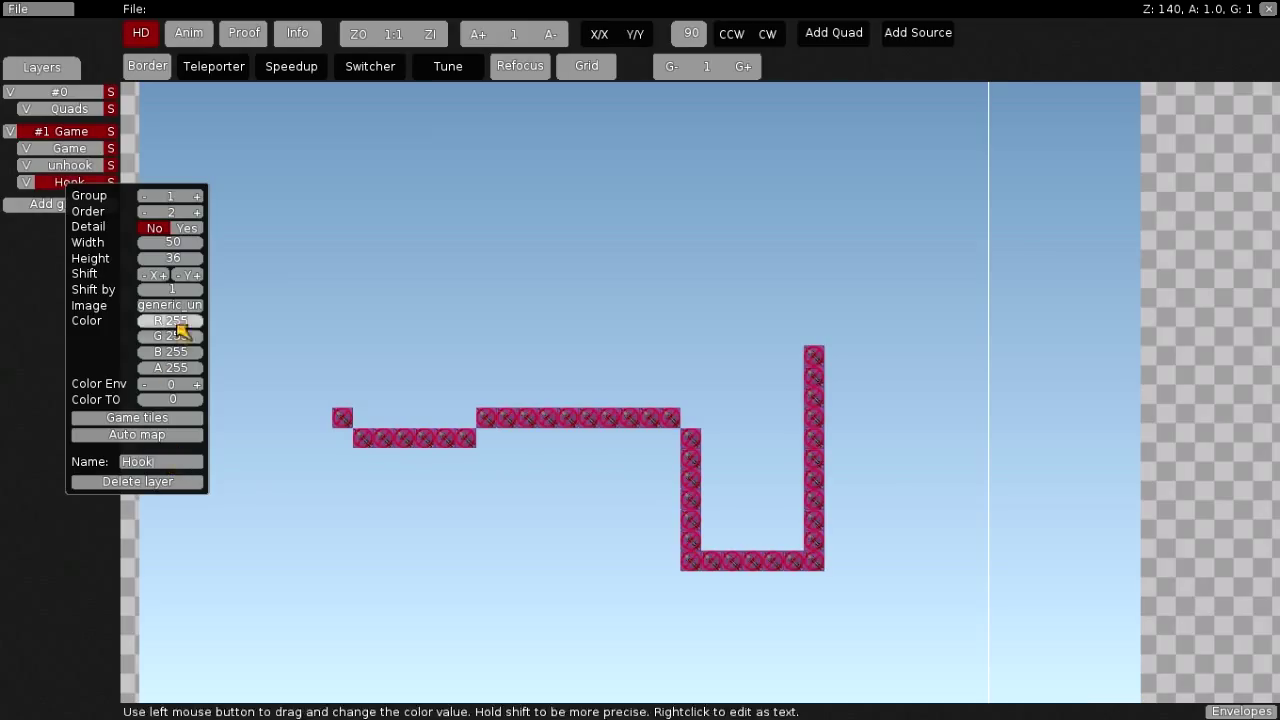
{"action": "left_click", "coordinate": [169, 305]}
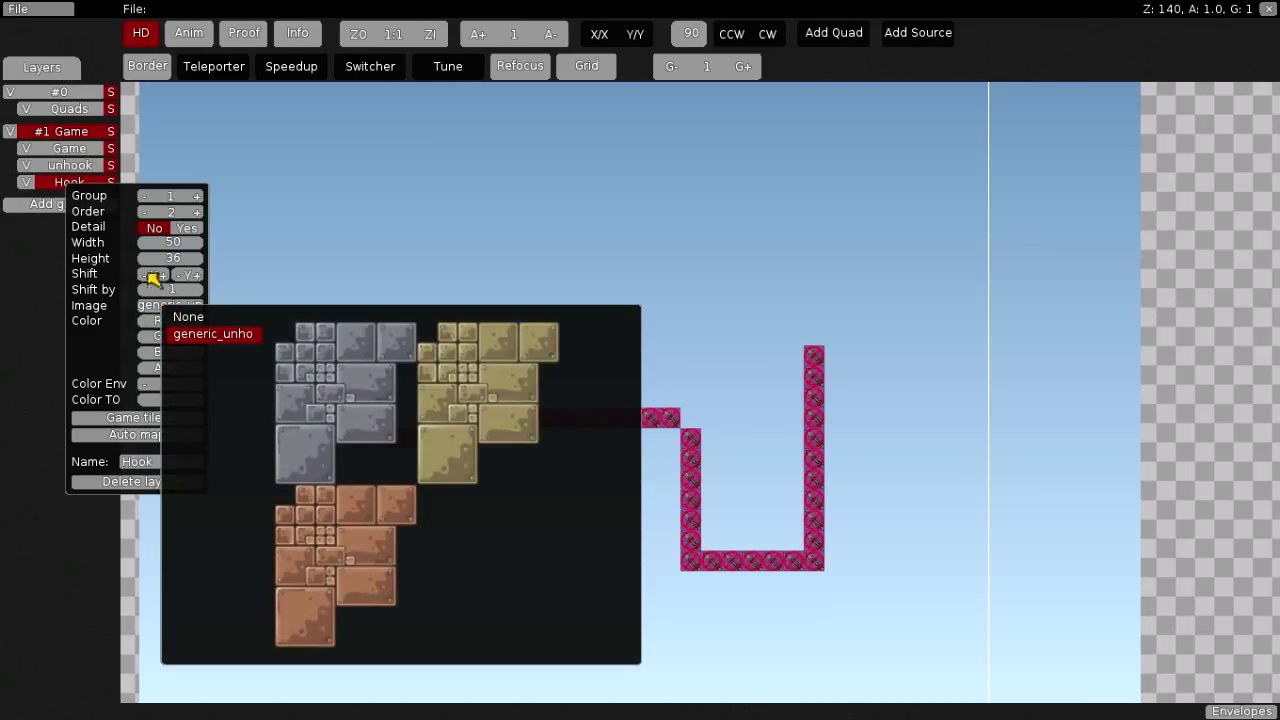
{"action": "left_click", "coordinate": [62, 165]}
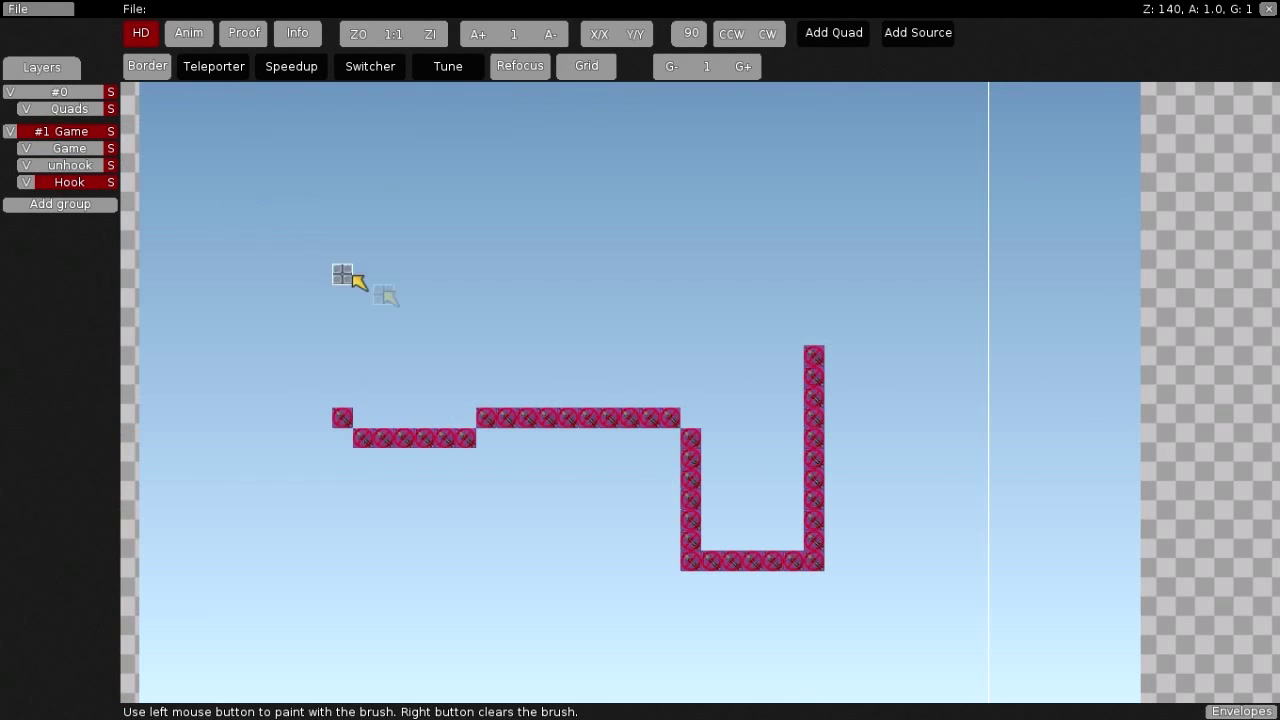
Paint a grey hookable tile outline, hide the Game layer, and add a Tiles layer.
{"action": "left_click_drag", "start_coordinate": [355, 285], "coordinate": [275, 498]}
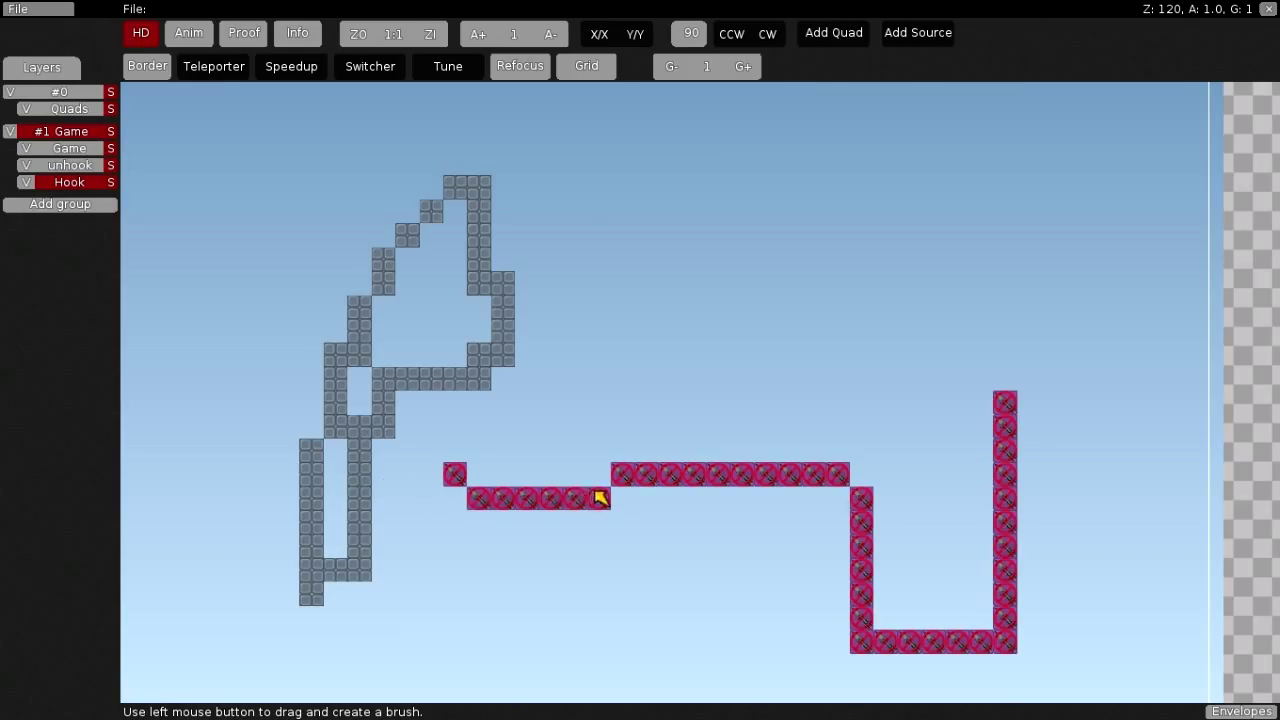
{"action": "left_click_drag", "start_coordinate": [600, 497], "coordinate": [586, 676]}
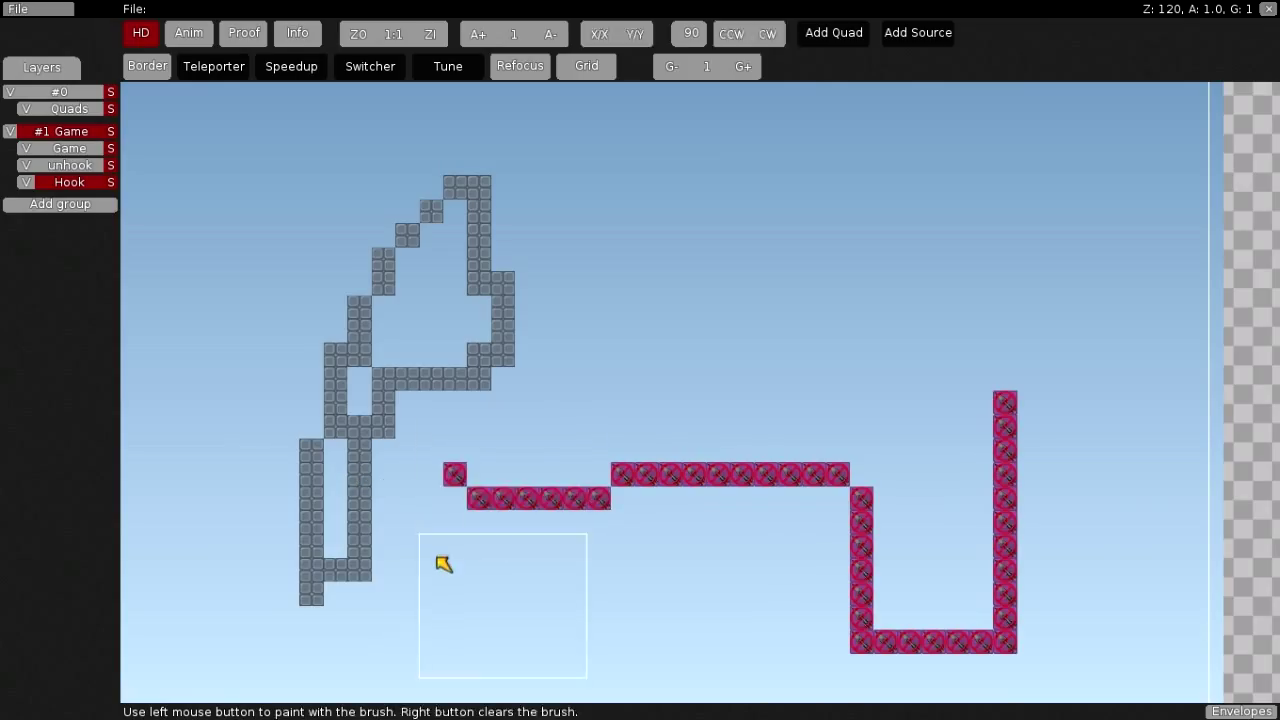
{"action": "left_click", "coordinate": [25, 148]}
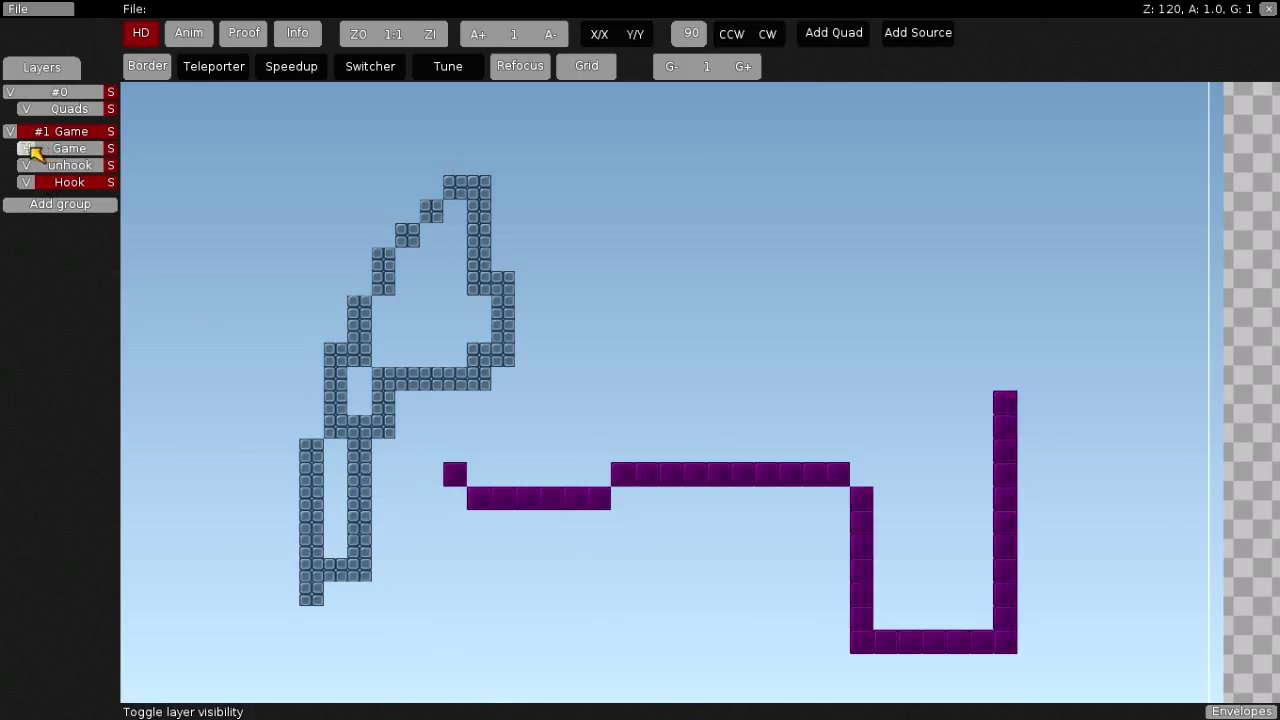
{"action": "left_click", "coordinate": [26, 148]}
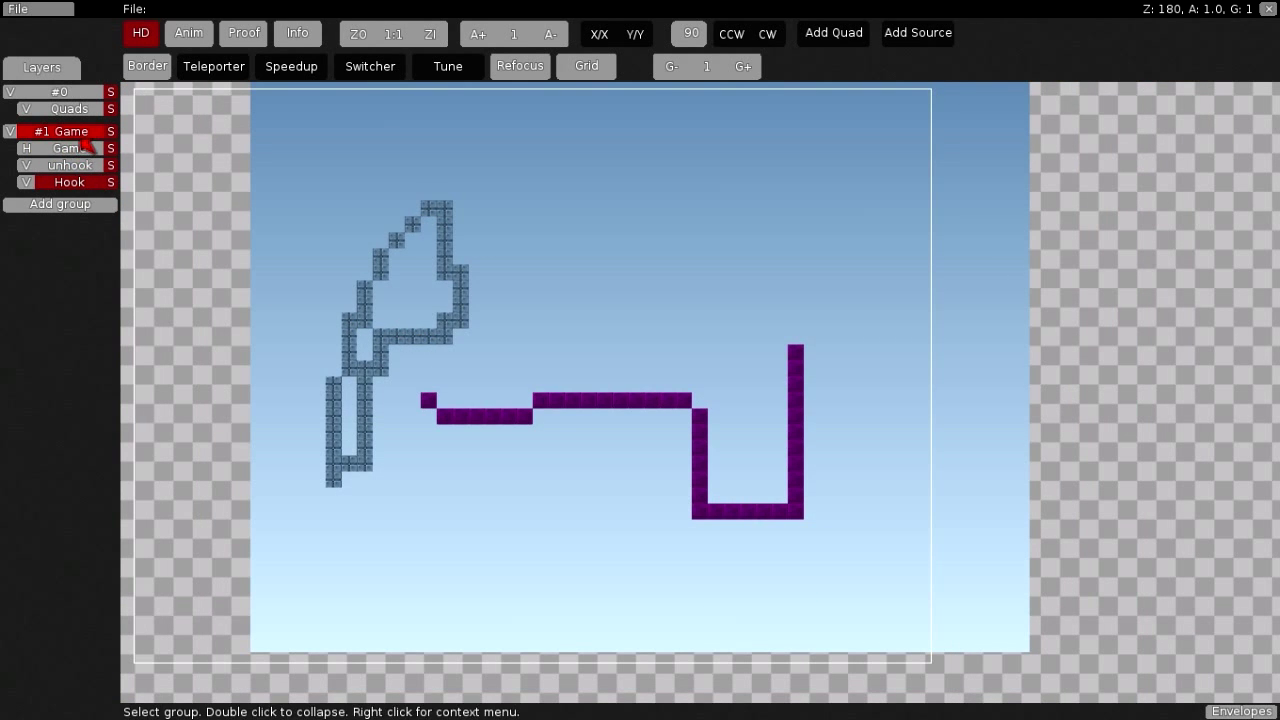
{"action": "left_click", "coordinate": [60, 204]}
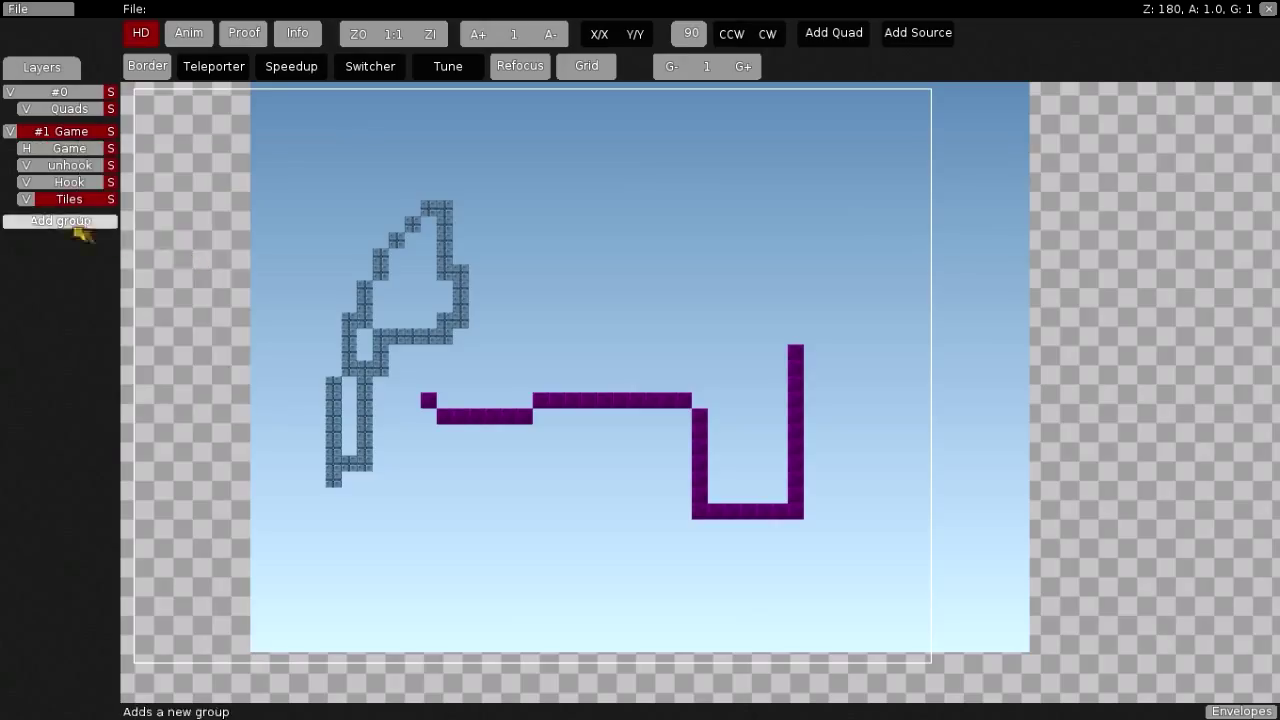
Name the new layer Hook thruy, give it generic_unhookable, and paint a long row.
{"action": "left_click", "coordinate": [68, 199]}
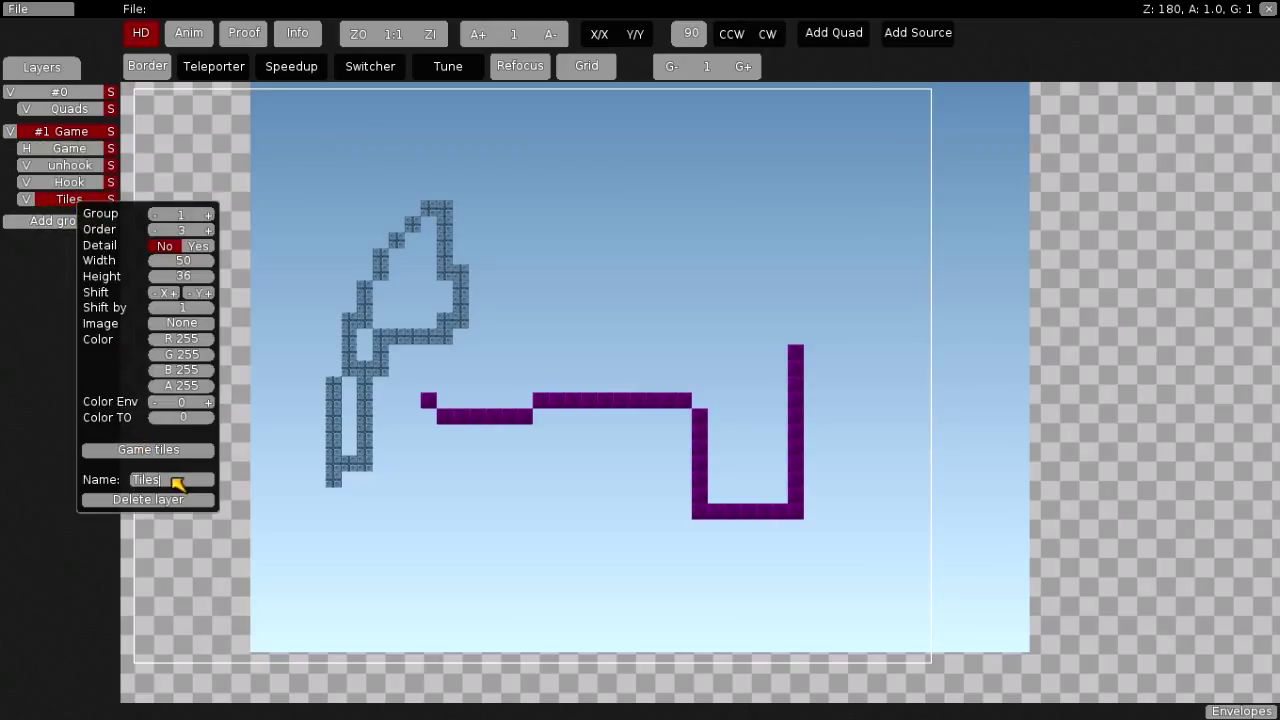
{"action": "type", "text": "Hook thru"}
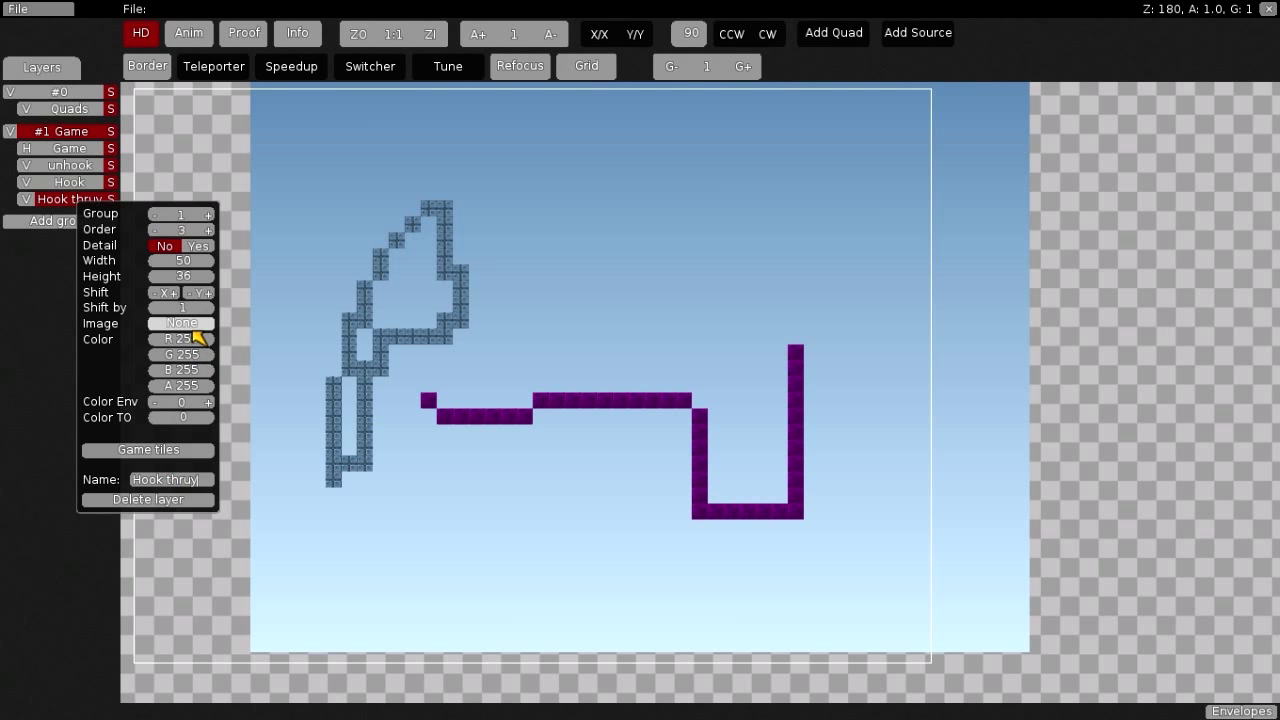
{"action": "left_click", "coordinate": [148, 449]}
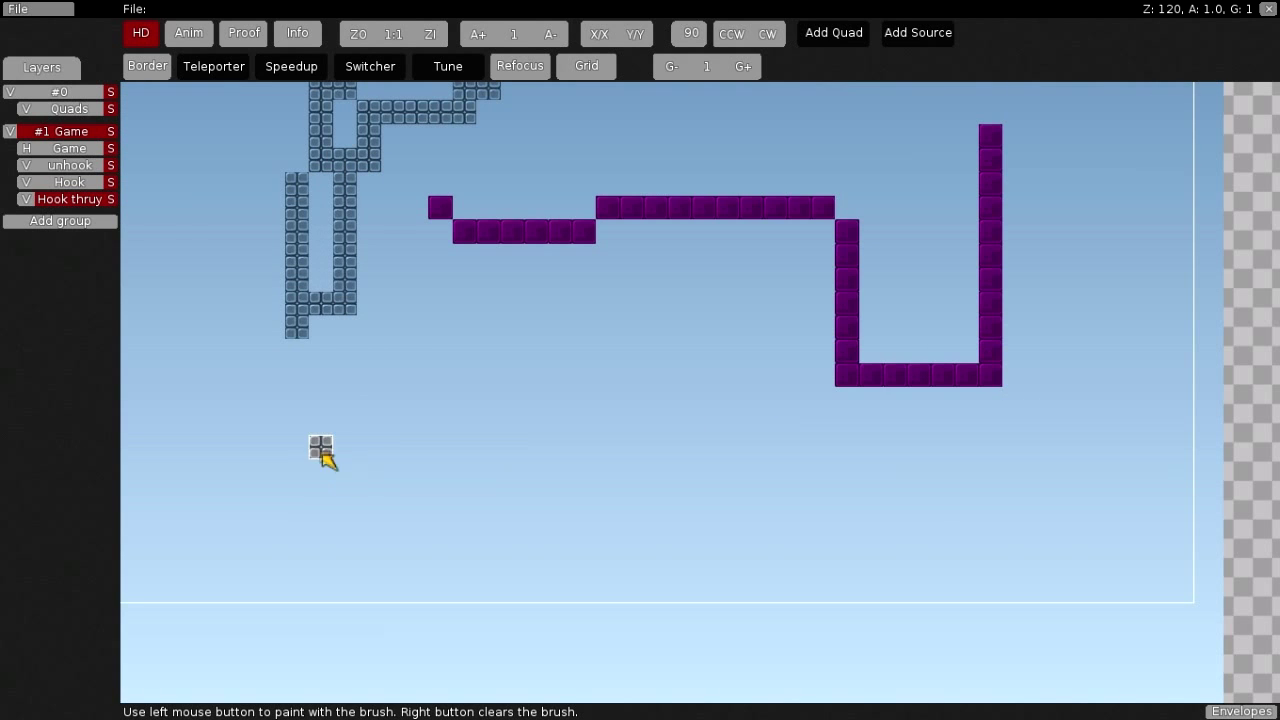
{"action": "left_click", "coordinate": [357, 33]}
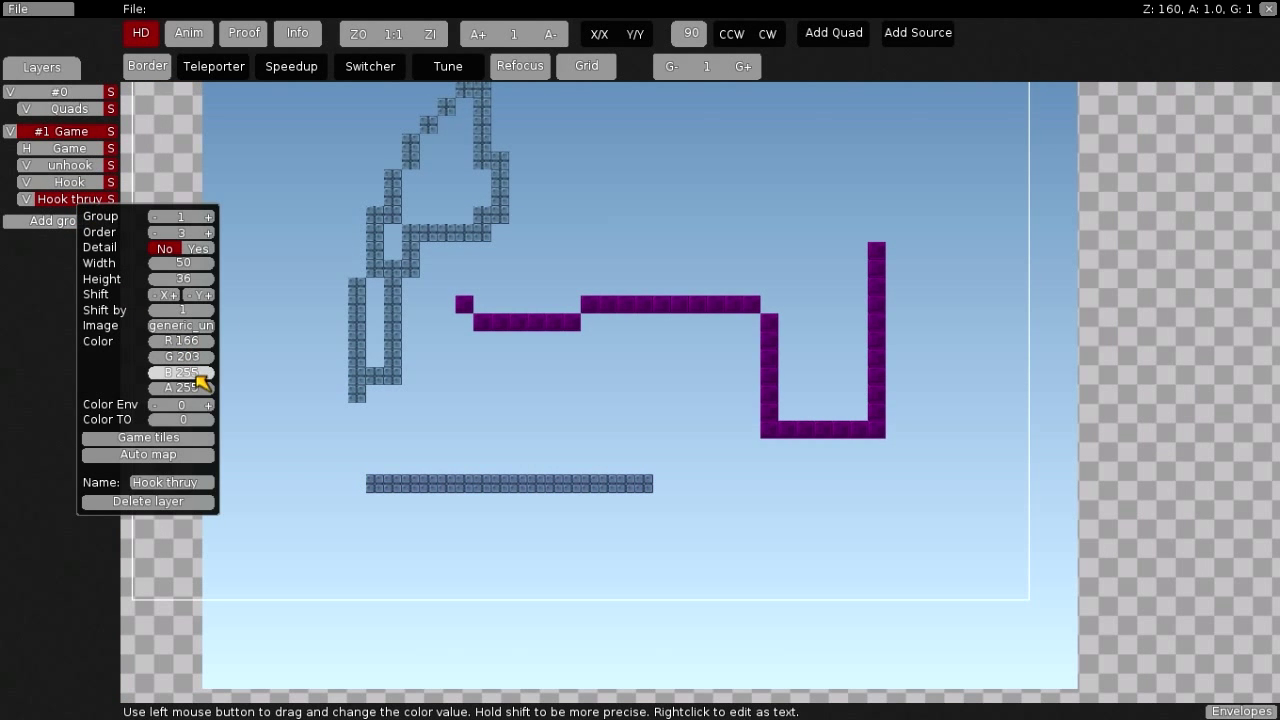
Tint the Hook thruy layer grey-green and make it semi-transparent by lowering B and A.
{"action": "left_click_drag", "start_coordinate": [180, 373], "coordinate": [180, 385]}
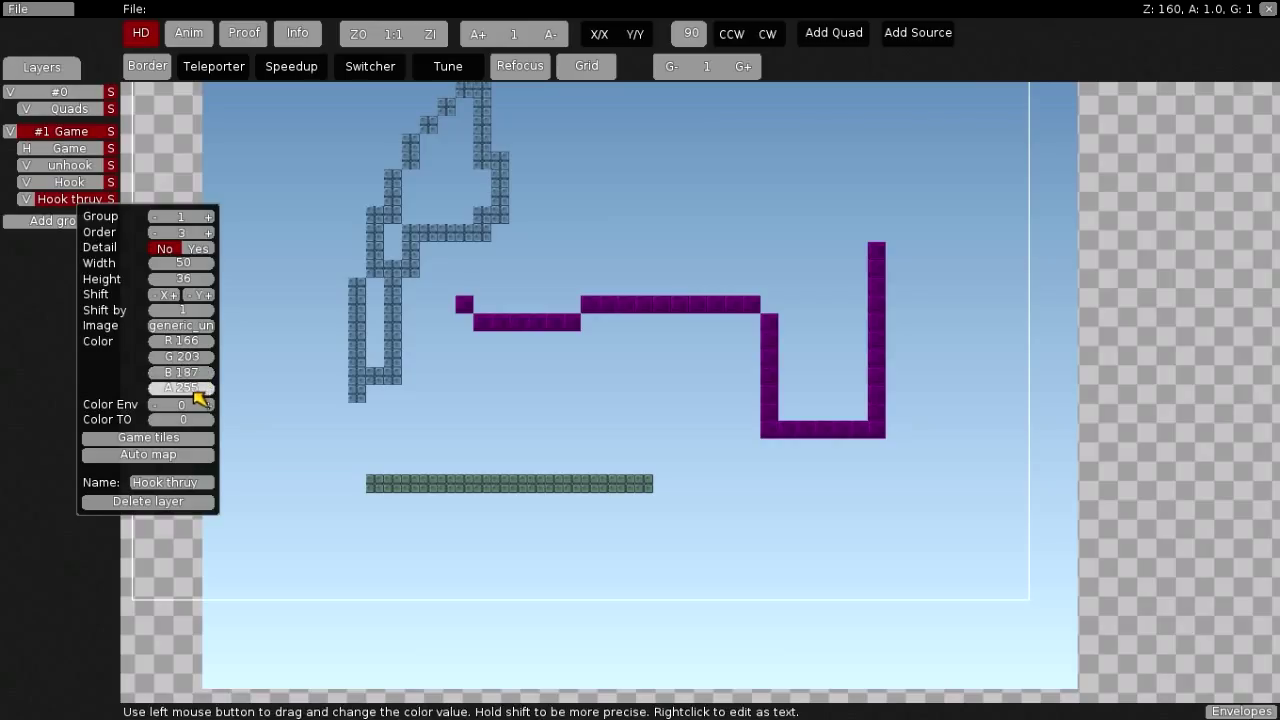
{"action": "left_click_drag", "start_coordinate": [180, 388], "coordinate": [180, 395]}
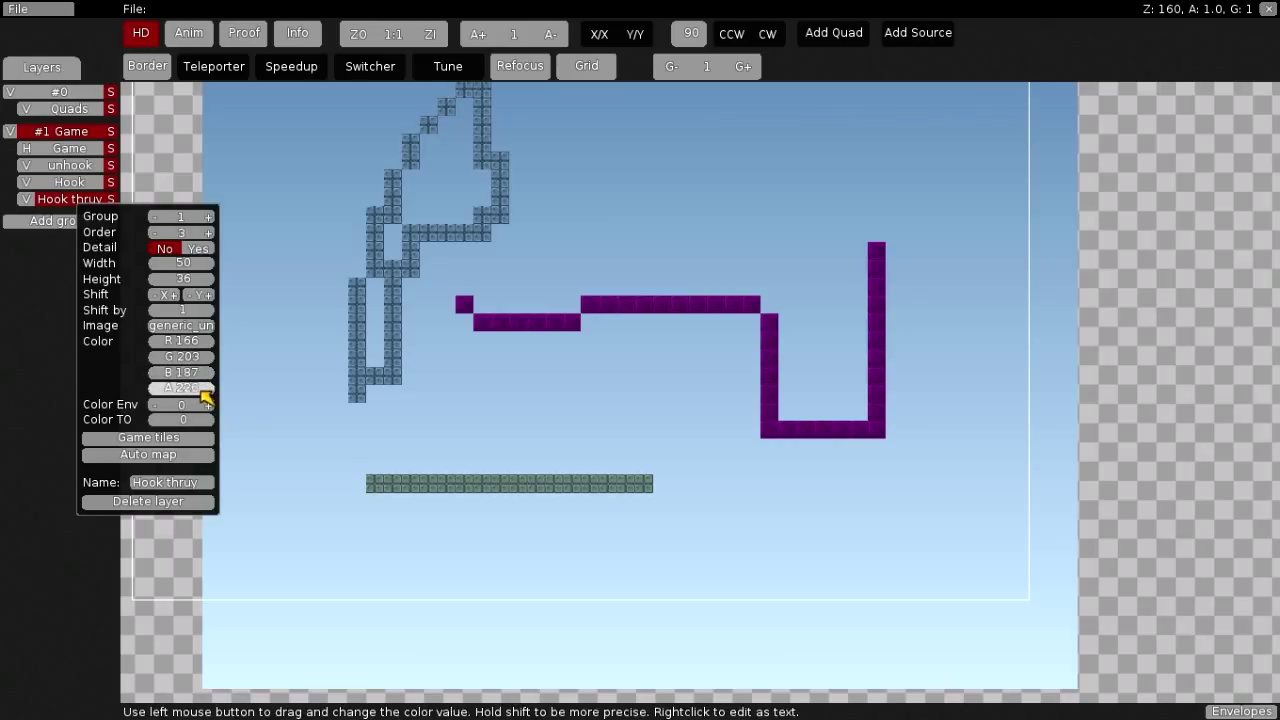
{"action": "left_click_drag", "start_coordinate": [185, 388], "coordinate": [180, 388]}
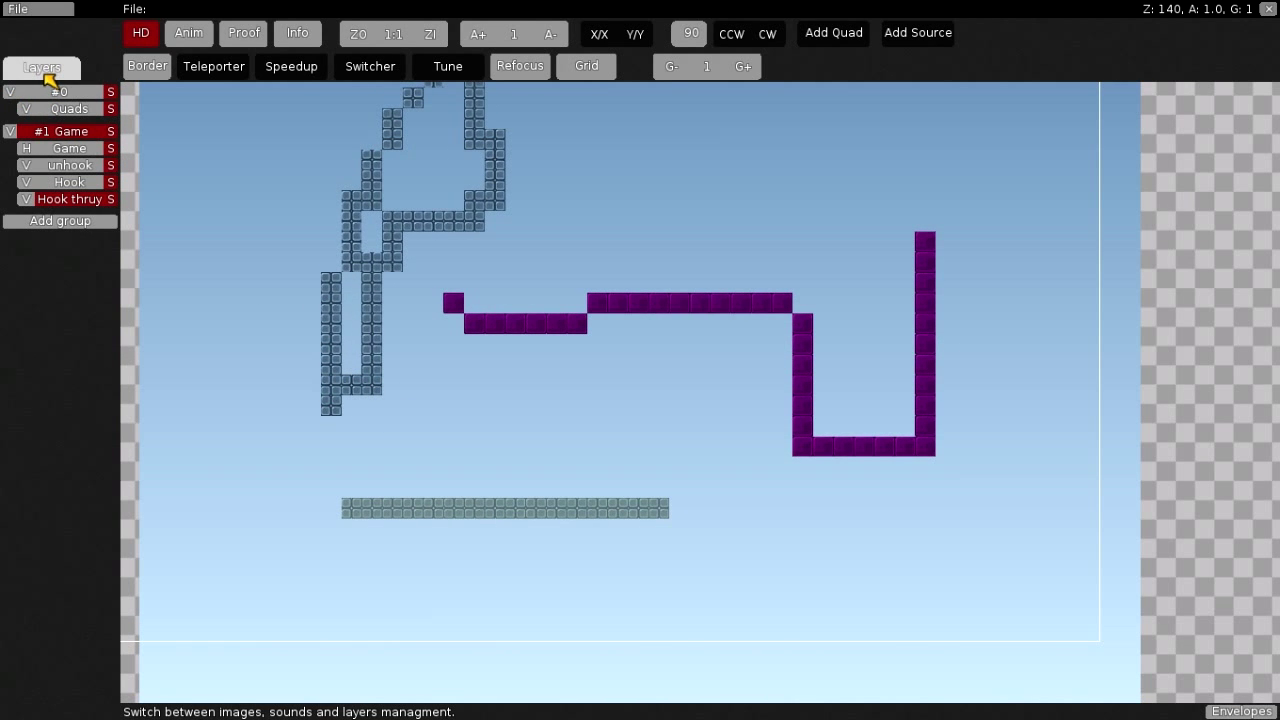
Add a Front layer to the game group and paint front tiles along the translucent row.
{"action": "right_click", "coordinate": [70, 147]}
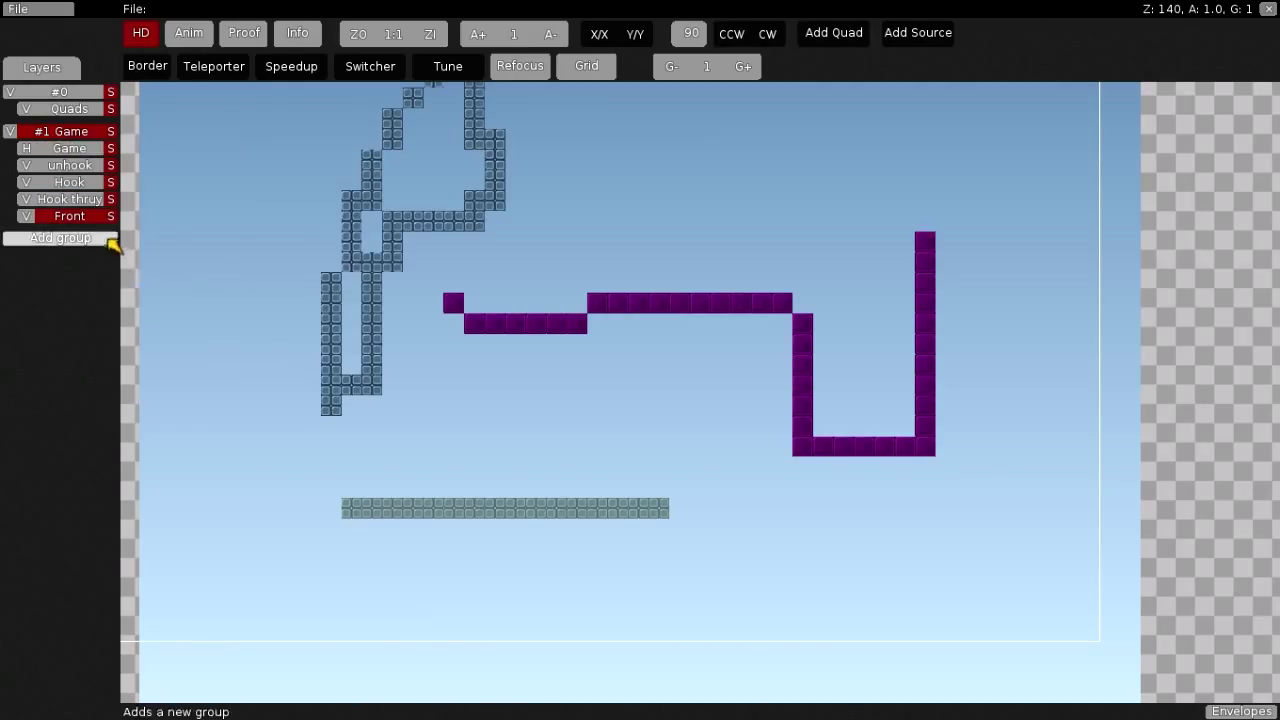
{"action": "left_click", "coordinate": [69, 216]}
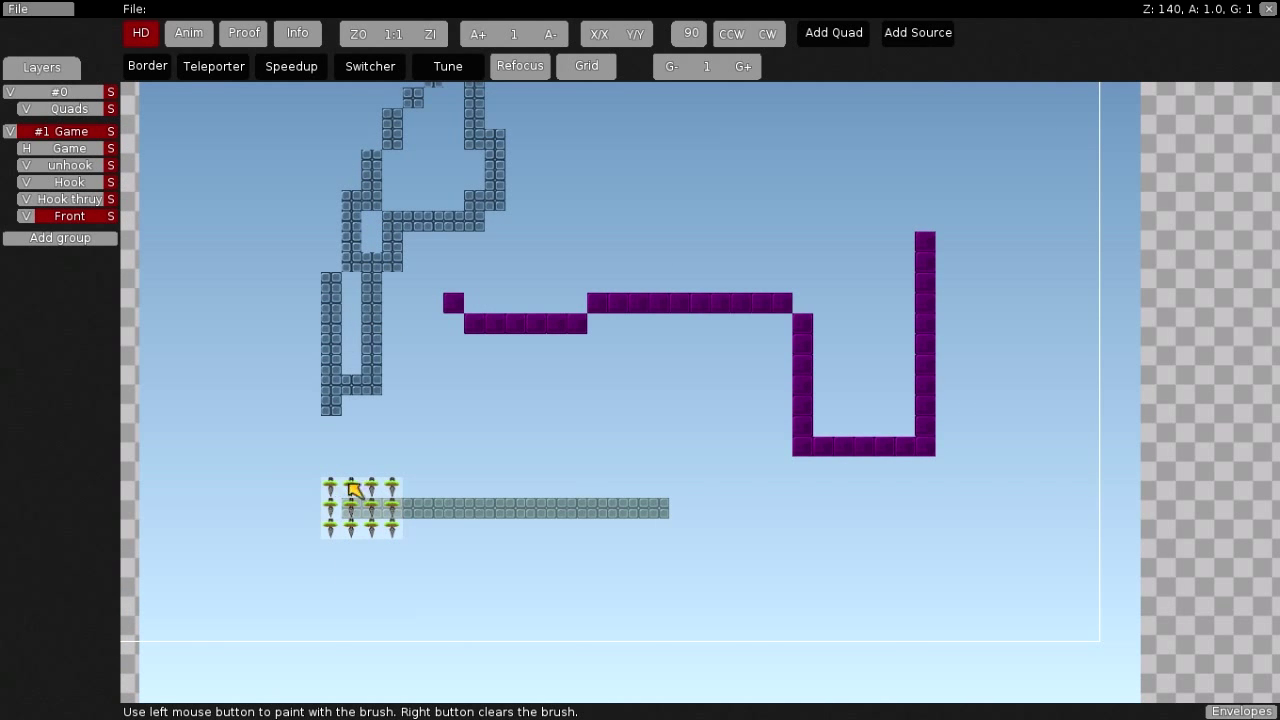
{"action": "left_click", "coordinate": [357, 33]}
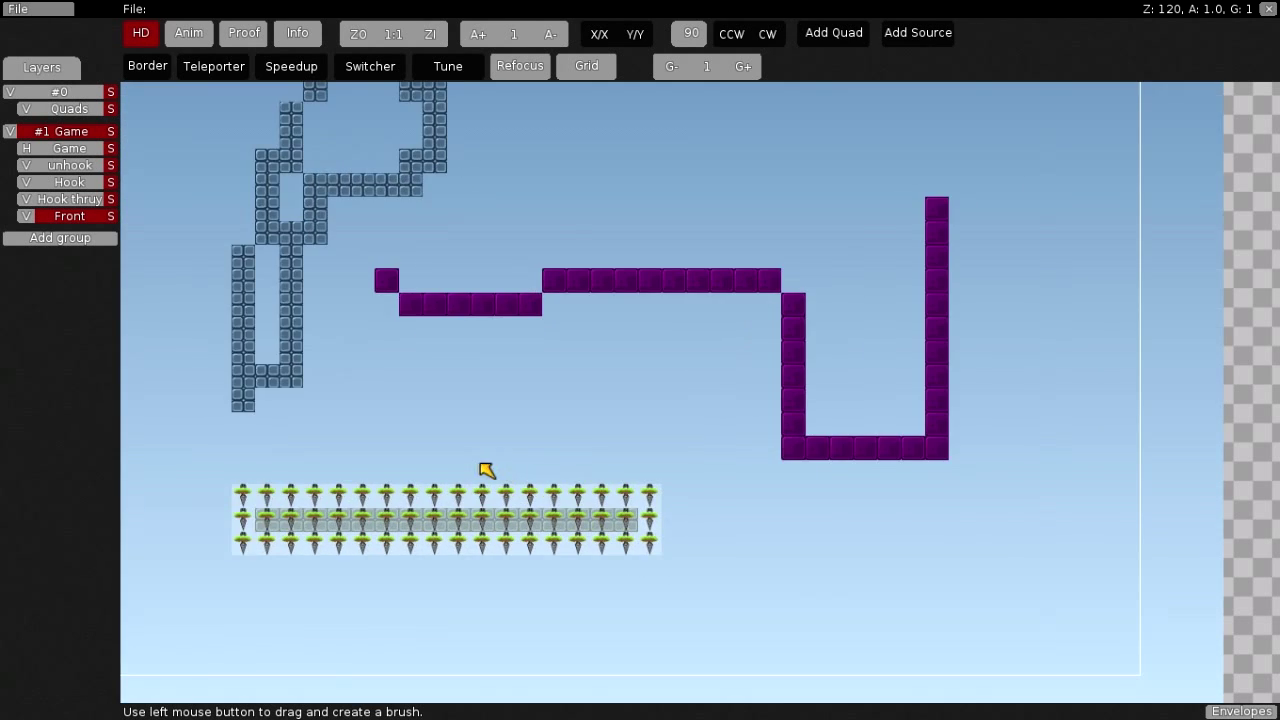
Choose which game tiles the Hook thruy layer generates from its Game tiles menu.
{"action": "left_click", "coordinate": [62, 198]}
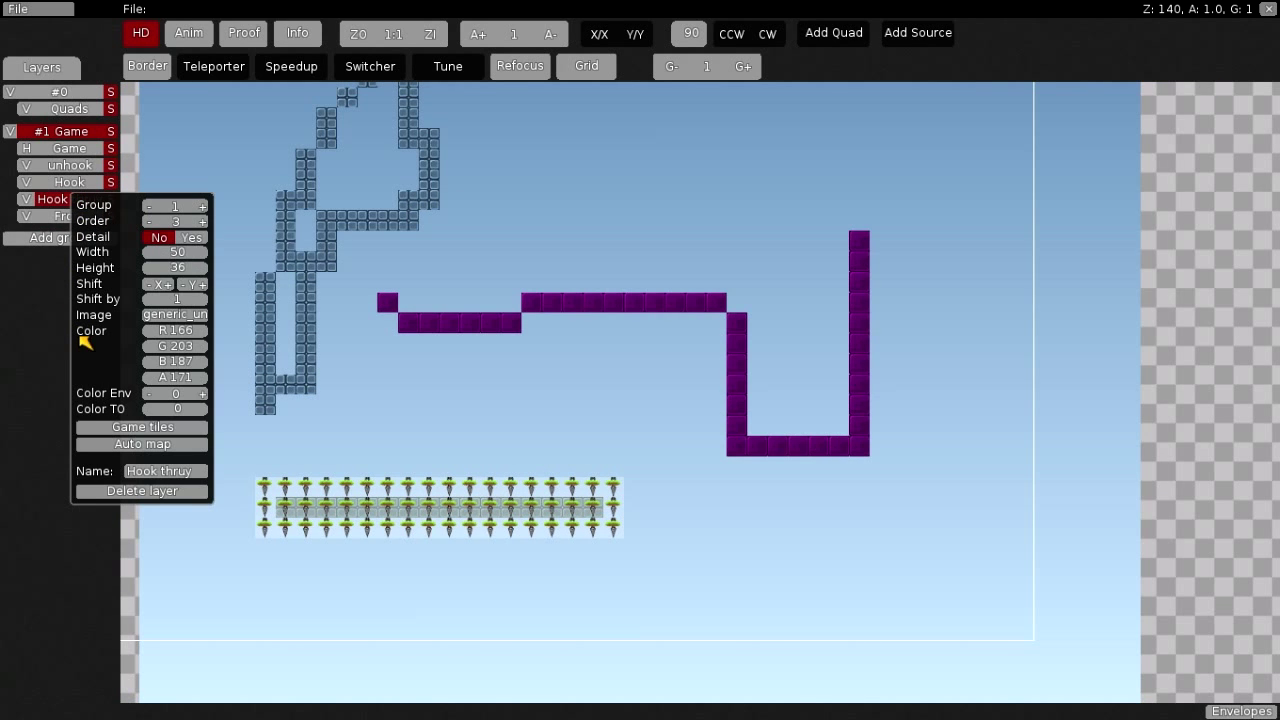
{"action": "left_click", "coordinate": [141, 427]}
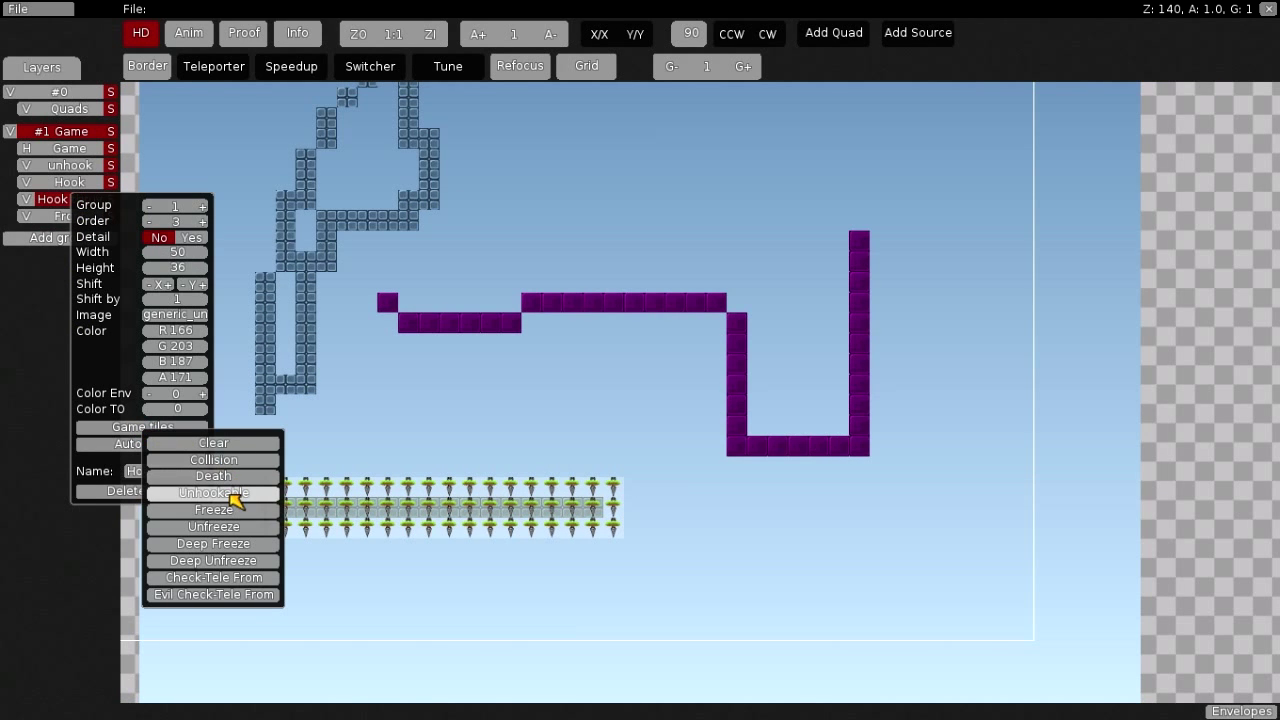
{"action": "left_click", "coordinate": [212, 492]}
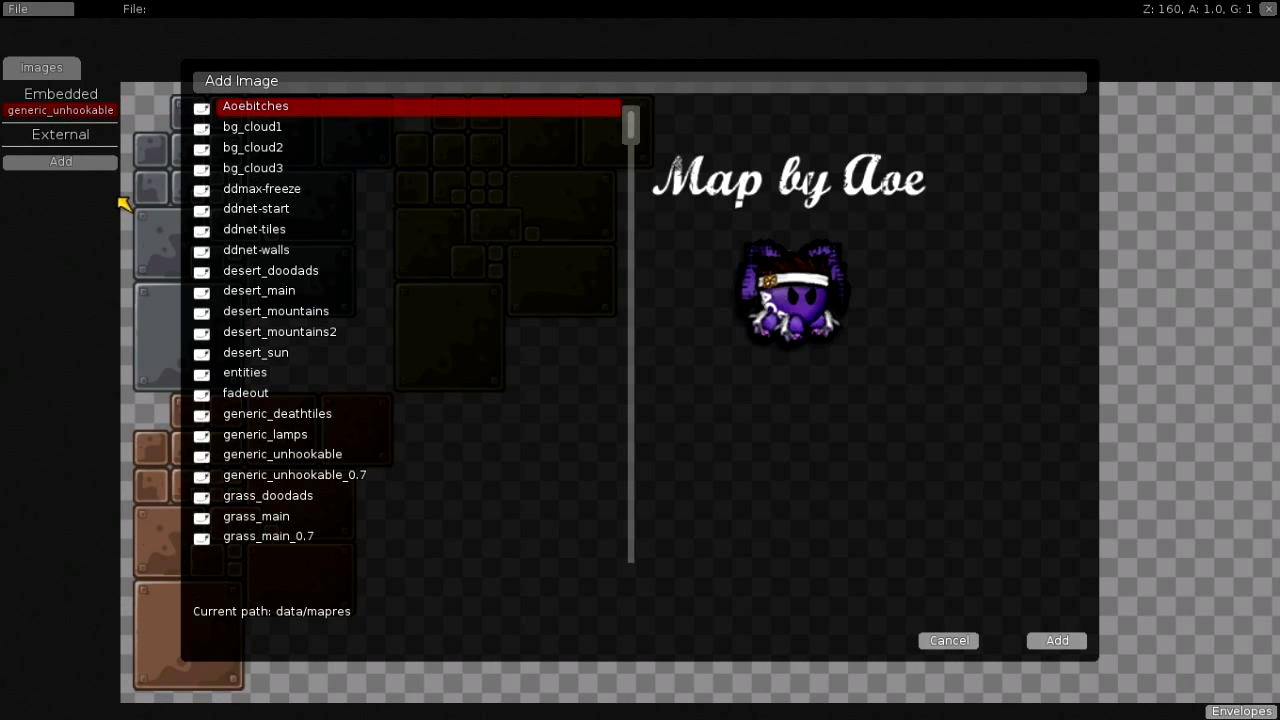
{"action": "mouse_move", "coordinate": [290, 240]}
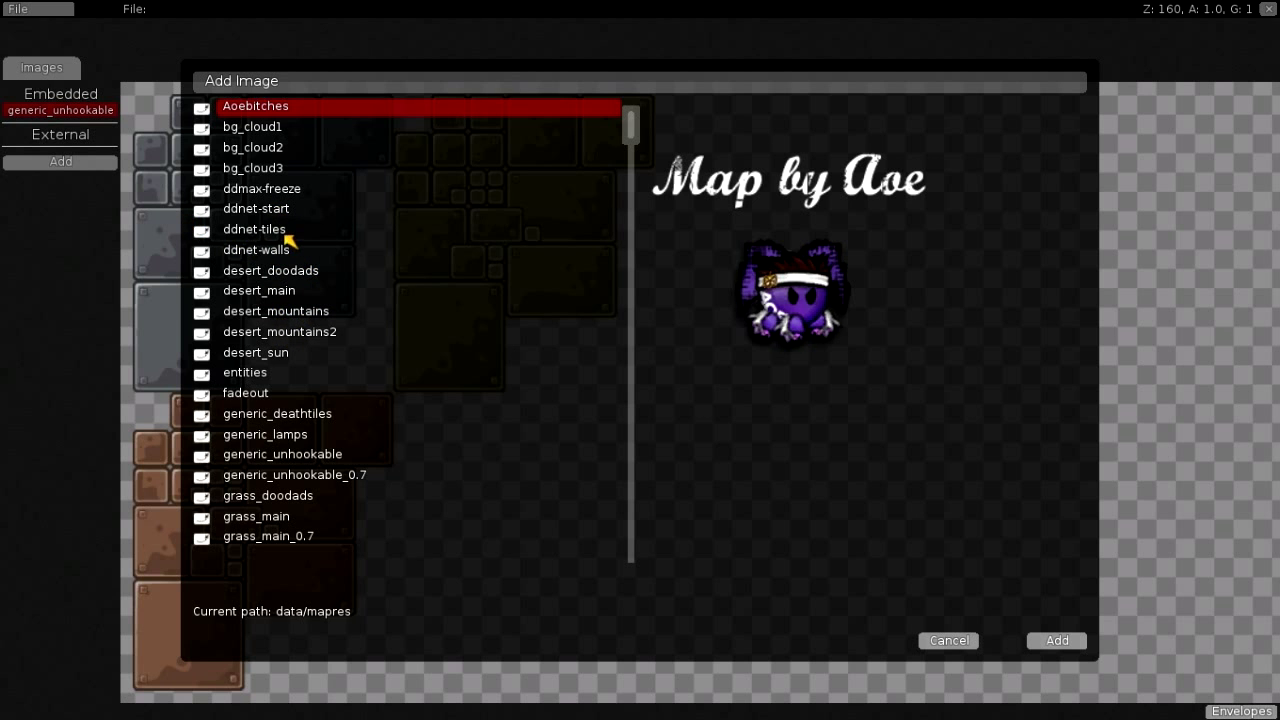
Add the ddmax-freeze image to the map and embed it in the map file.
{"action": "left_click", "coordinate": [262, 188]}
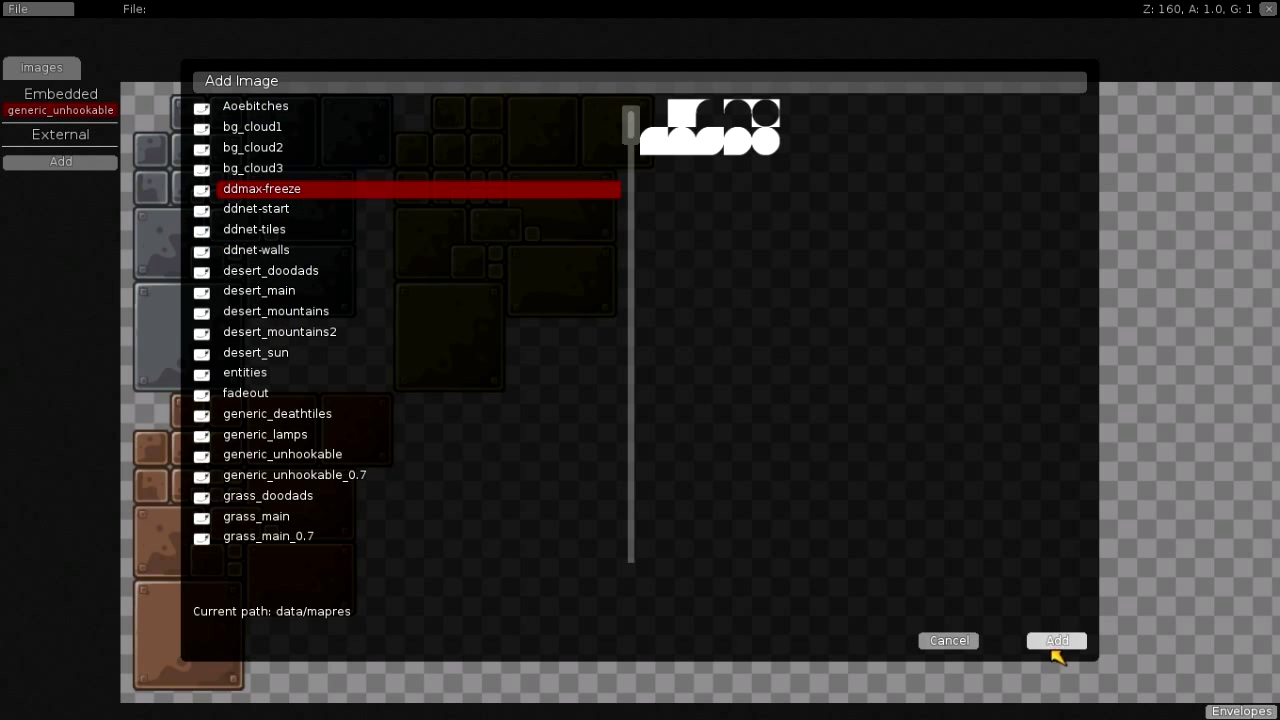
{"action": "left_click", "coordinate": [1055, 640]}
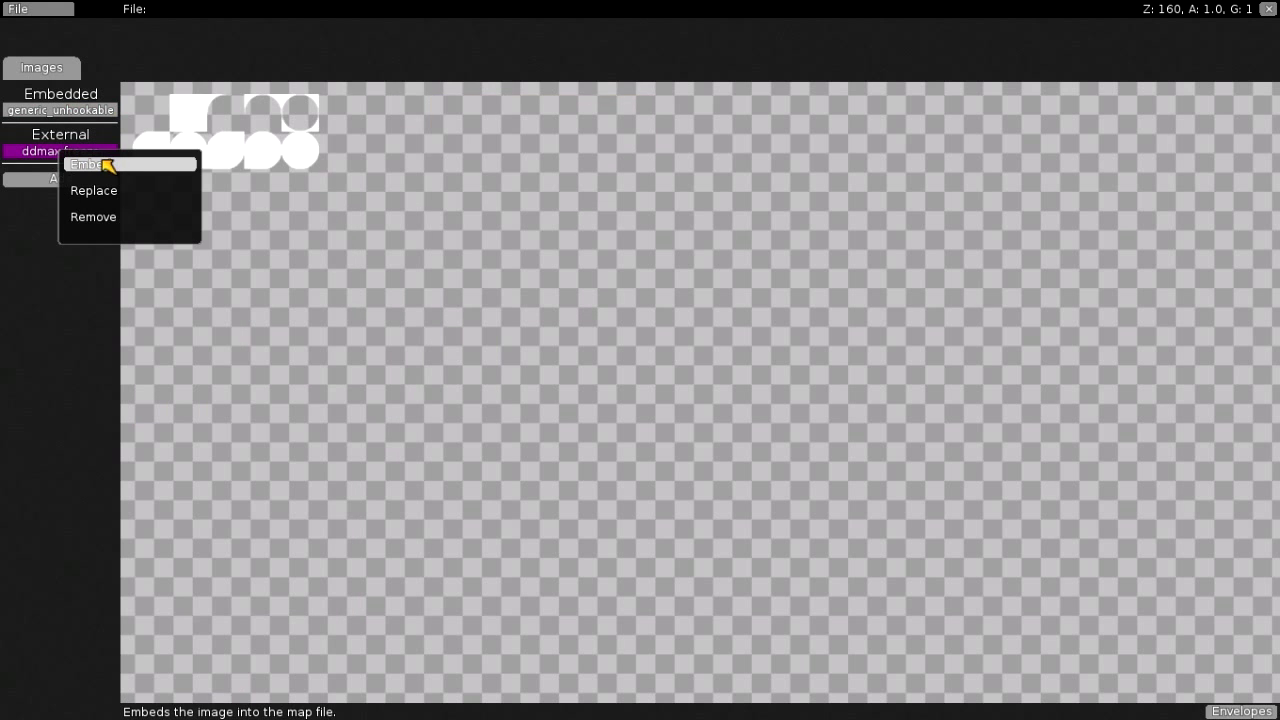
{"action": "left_click", "coordinate": [41, 67]}
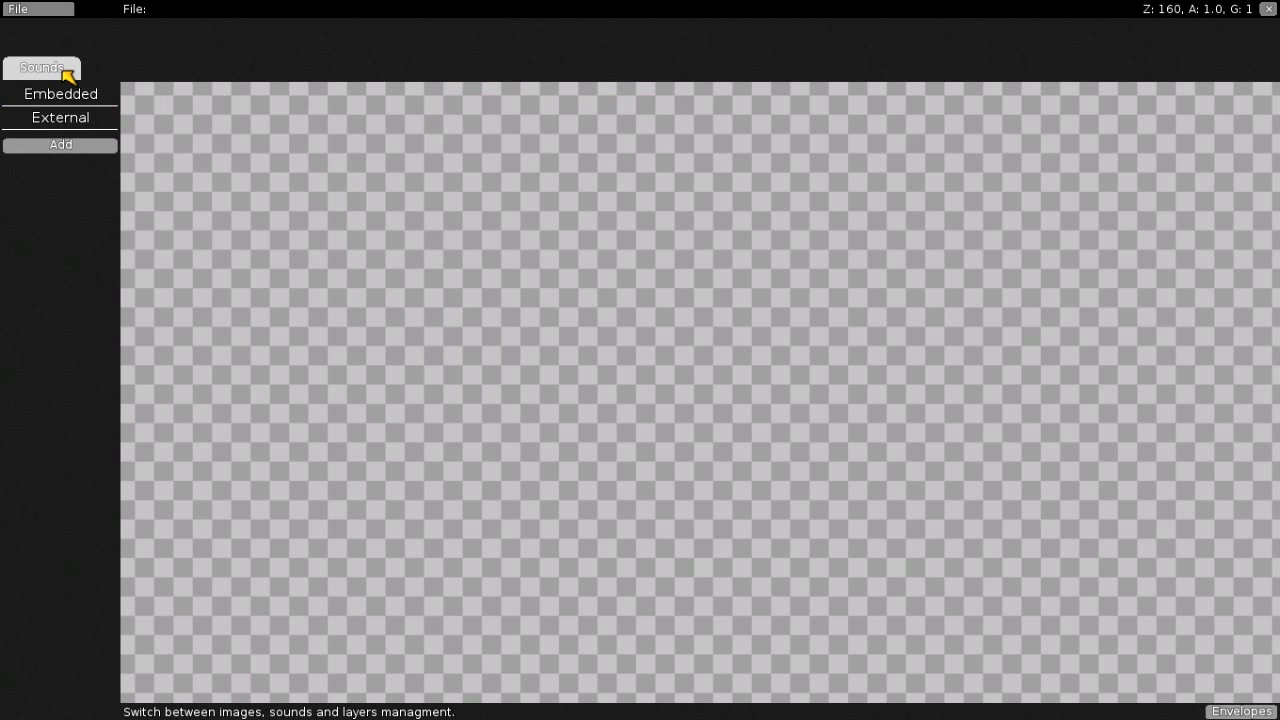
{"action": "left_click", "coordinate": [42, 67]}
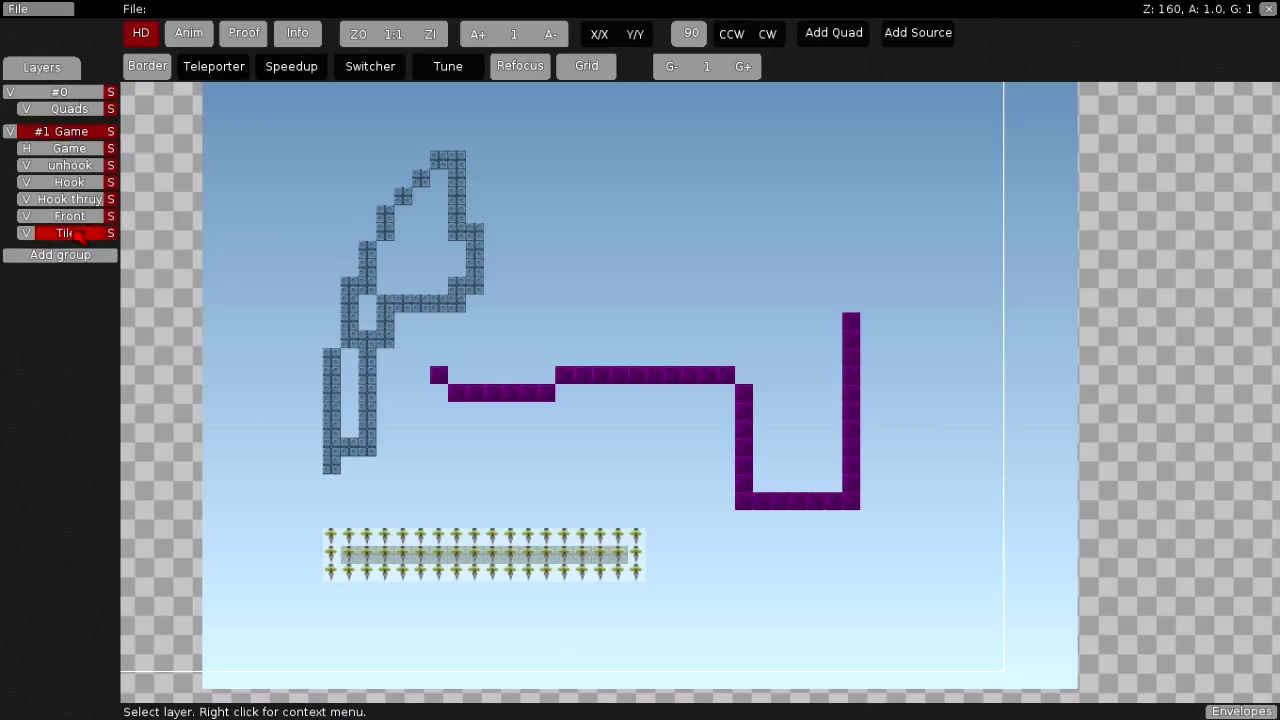
Set the new tile layer's image to the ddmax-freeze tileset.
{"action": "right_click", "coordinate": [60, 233]}
{"action": "type", "text": "Freezew"}
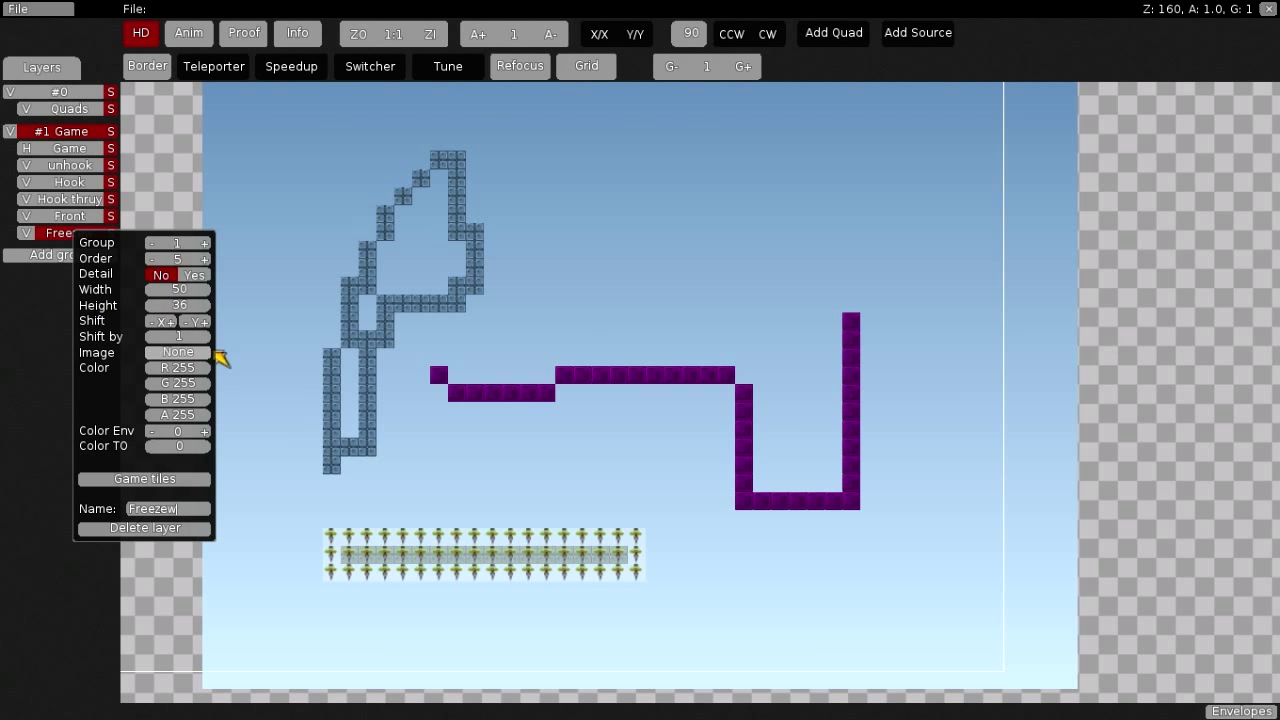
{"action": "left_click", "coordinate": [177, 352]}
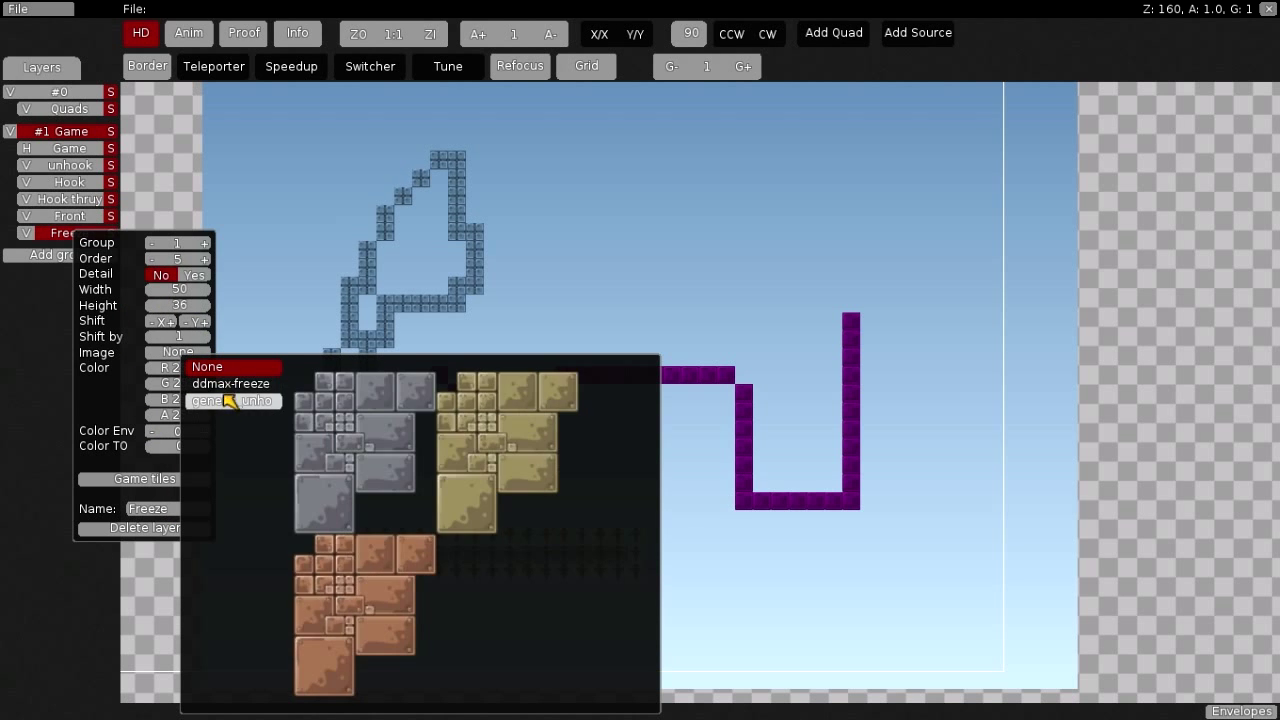
{"action": "left_click", "coordinate": [207, 366]}
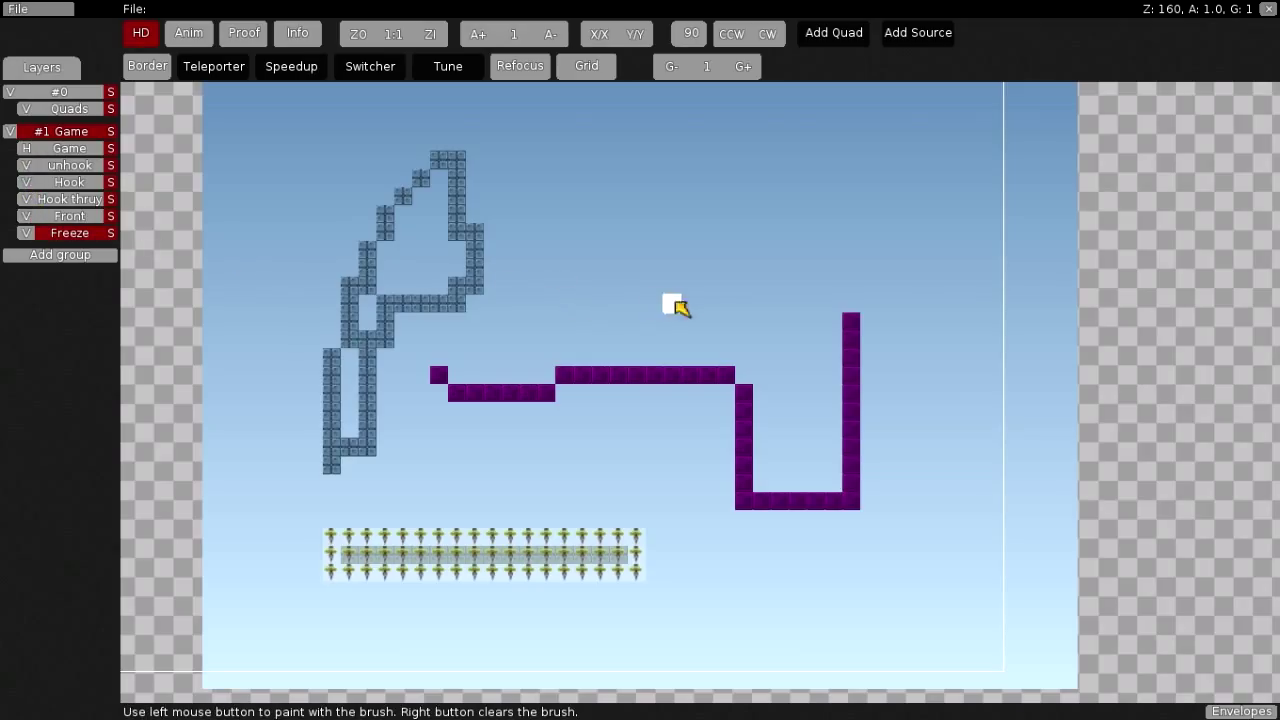
Paint a large block of white freeze tiles below the purple tiles.
{"action": "left_click", "coordinate": [628, 295]}
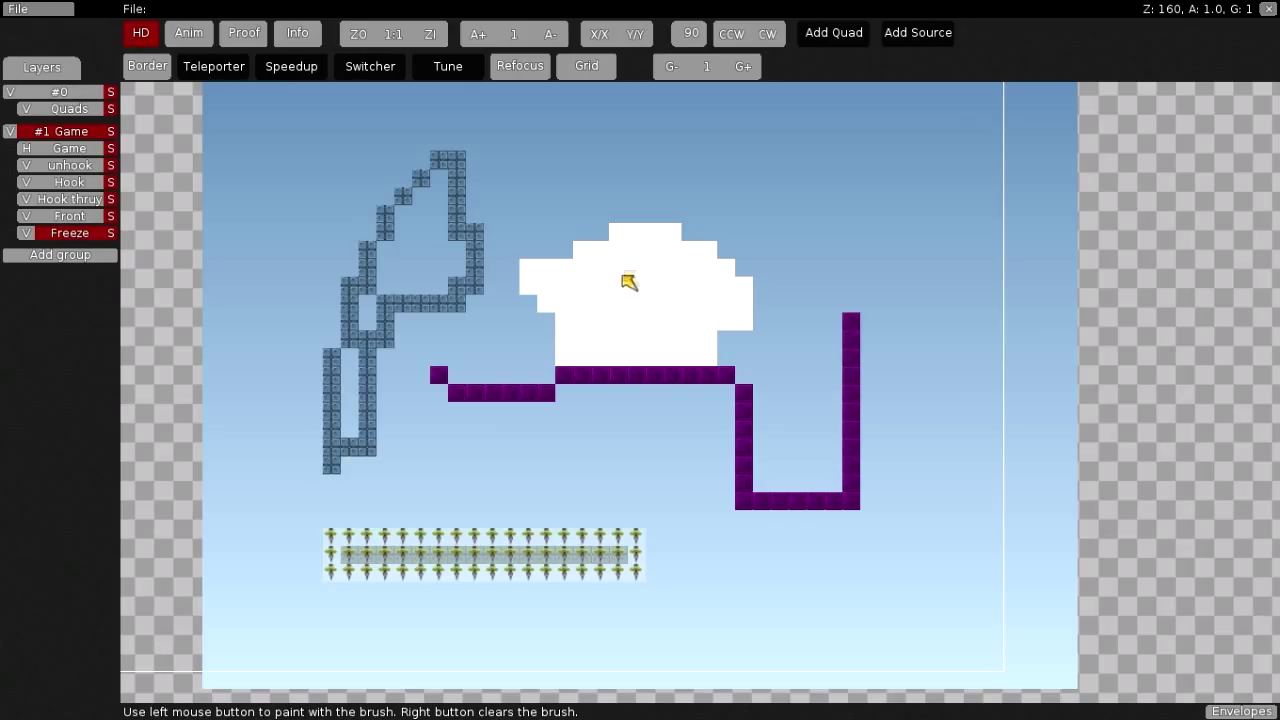
{"action": "left_click_drag", "start_coordinate": [628, 282], "coordinate": [575, 398]}
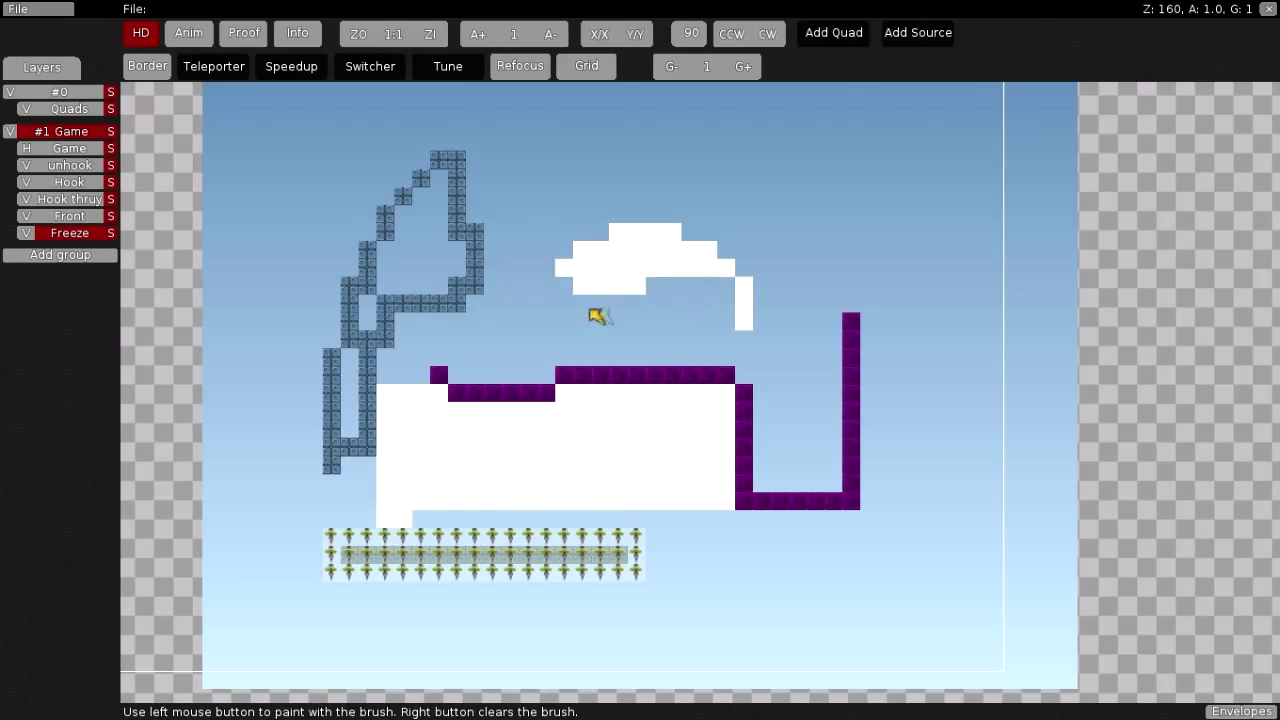
Tint the Freeze layer dark with RGB at 0 and a lowered alpha.
{"action": "left_click", "coordinate": [69, 232]}
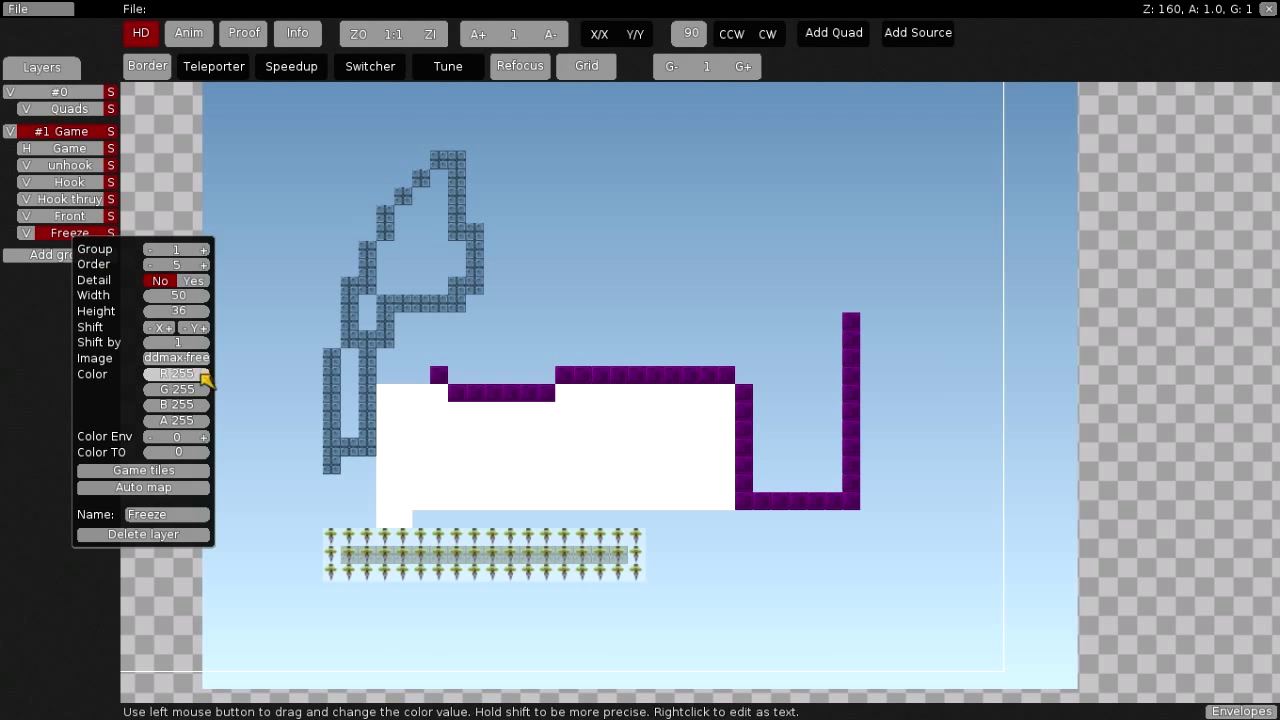
{"action": "left_click_drag", "start_coordinate": [190, 373], "coordinate": [175, 389]}
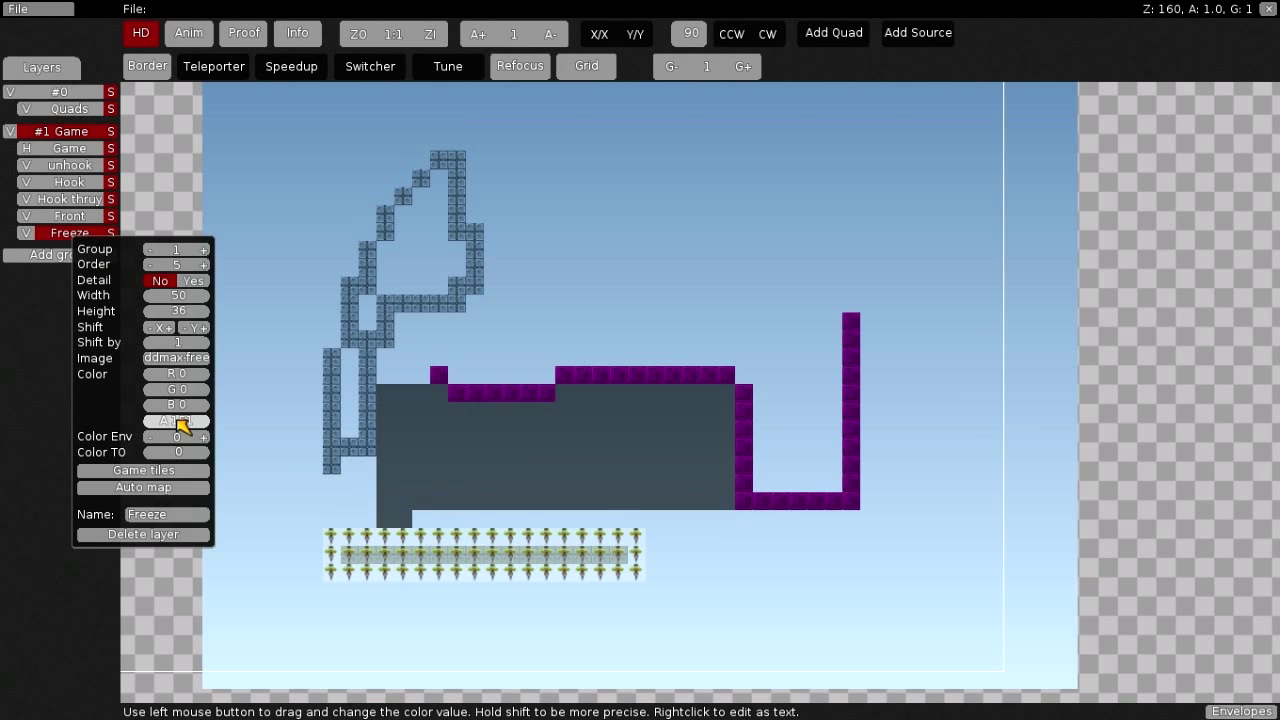
{"action": "left_click", "coordinate": [465, 440]}
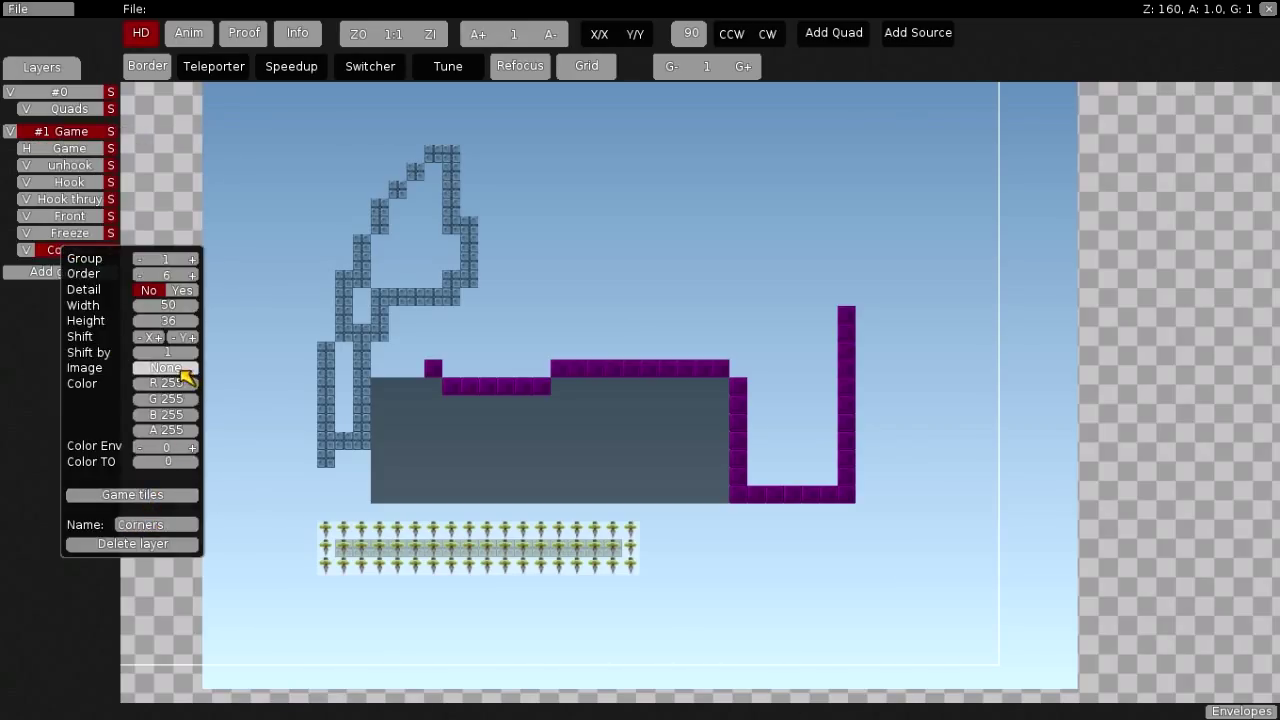
Give the Corners layer a corner tileset and paint rounded corners at the freeze edge.
{"action": "left_click", "coordinate": [165, 367]}
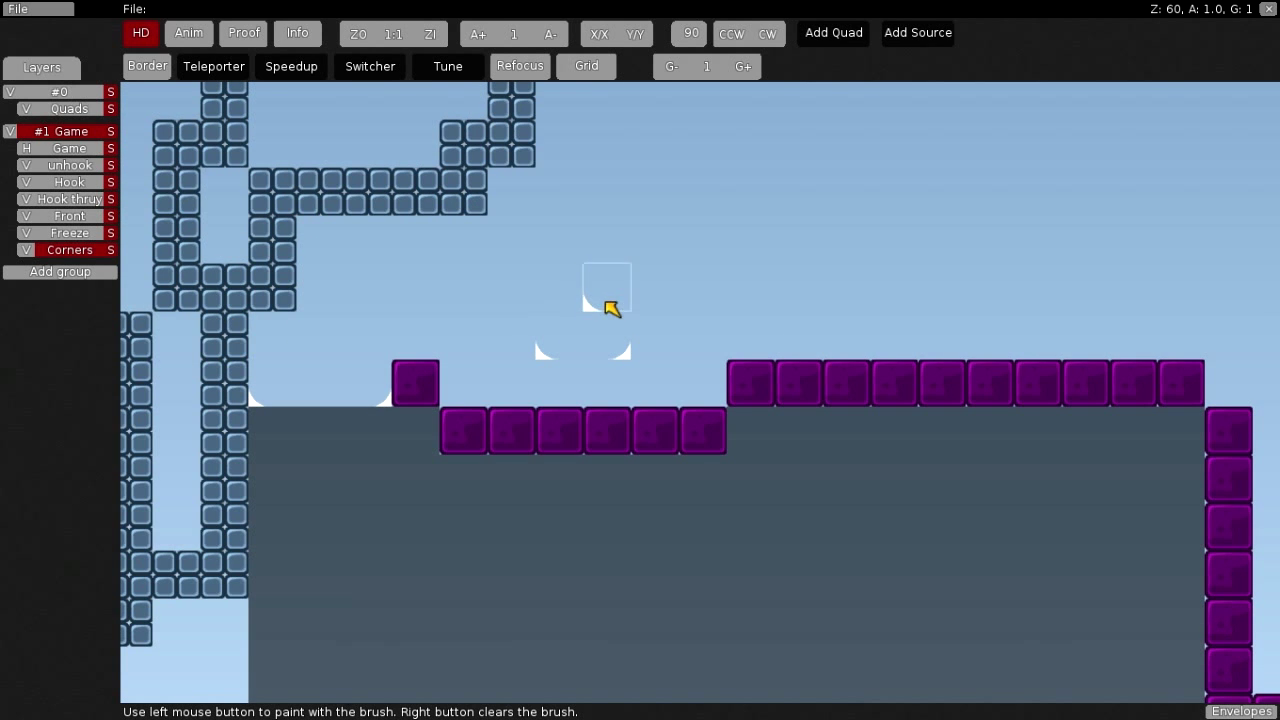
{"action": "mouse_move", "coordinate": [518, 293]}
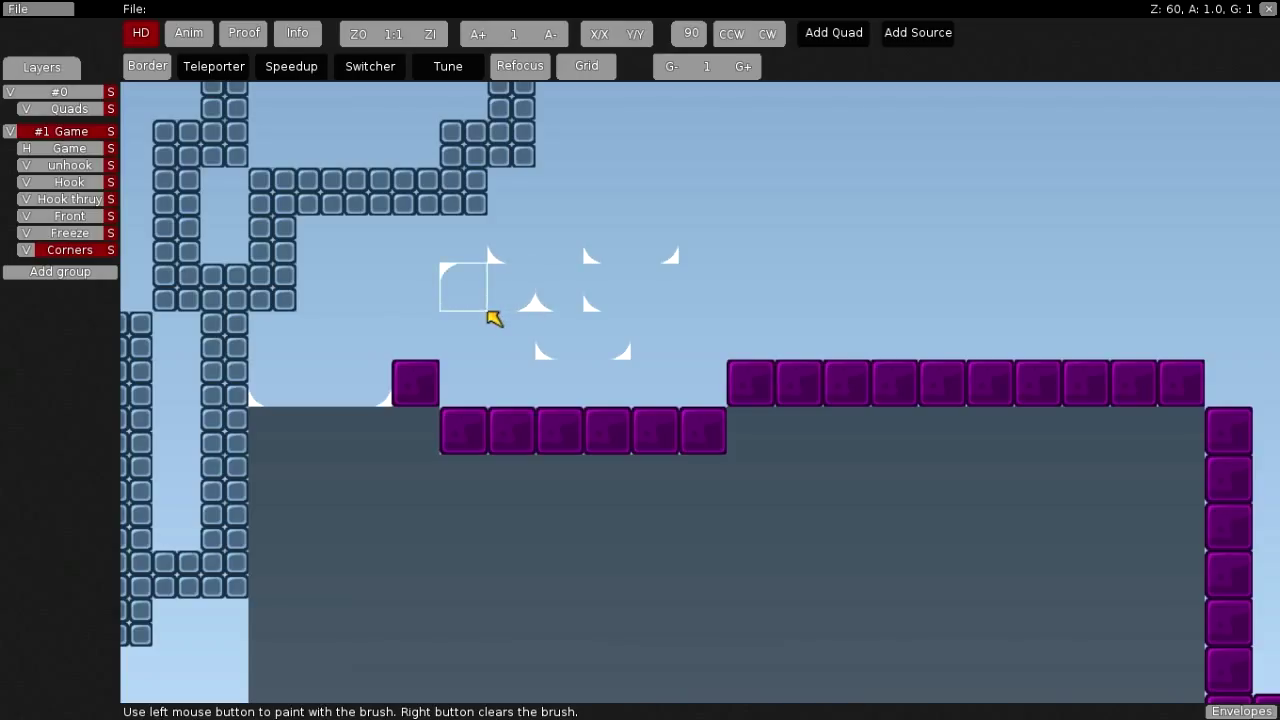
{"action": "mouse_move", "coordinate": [490, 360]}
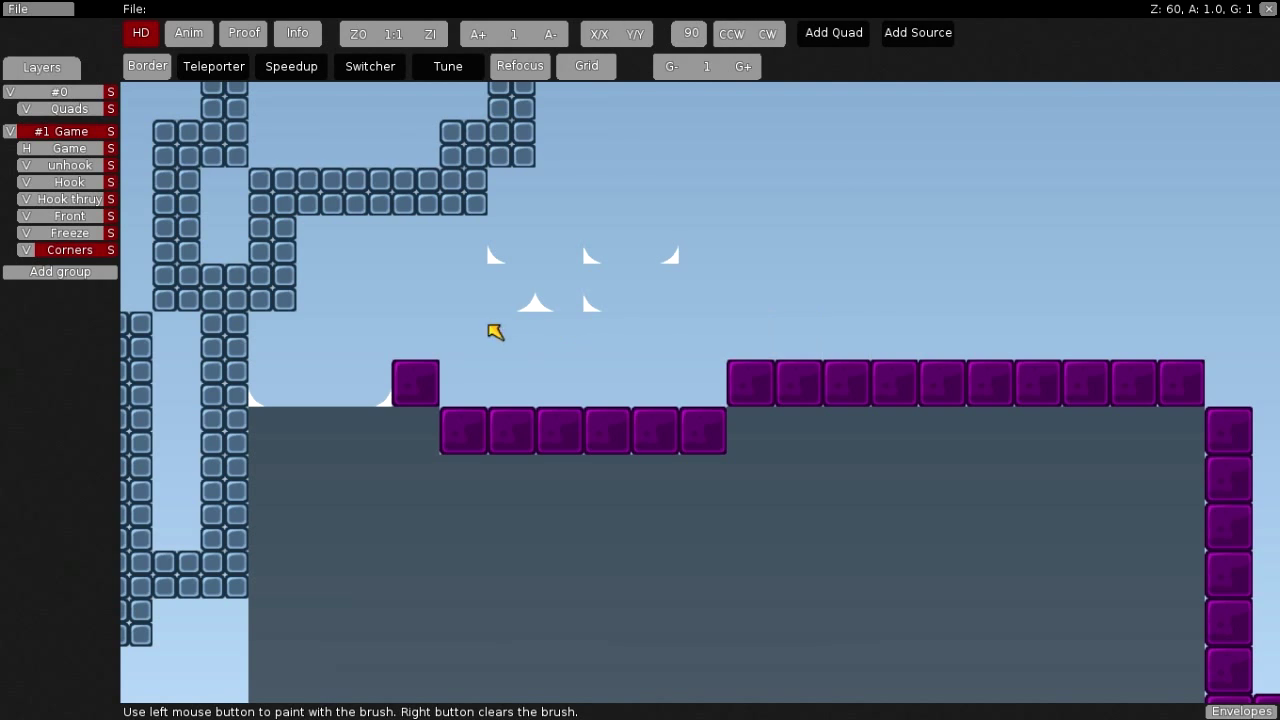
{"action": "left_click", "coordinate": [430, 33]}
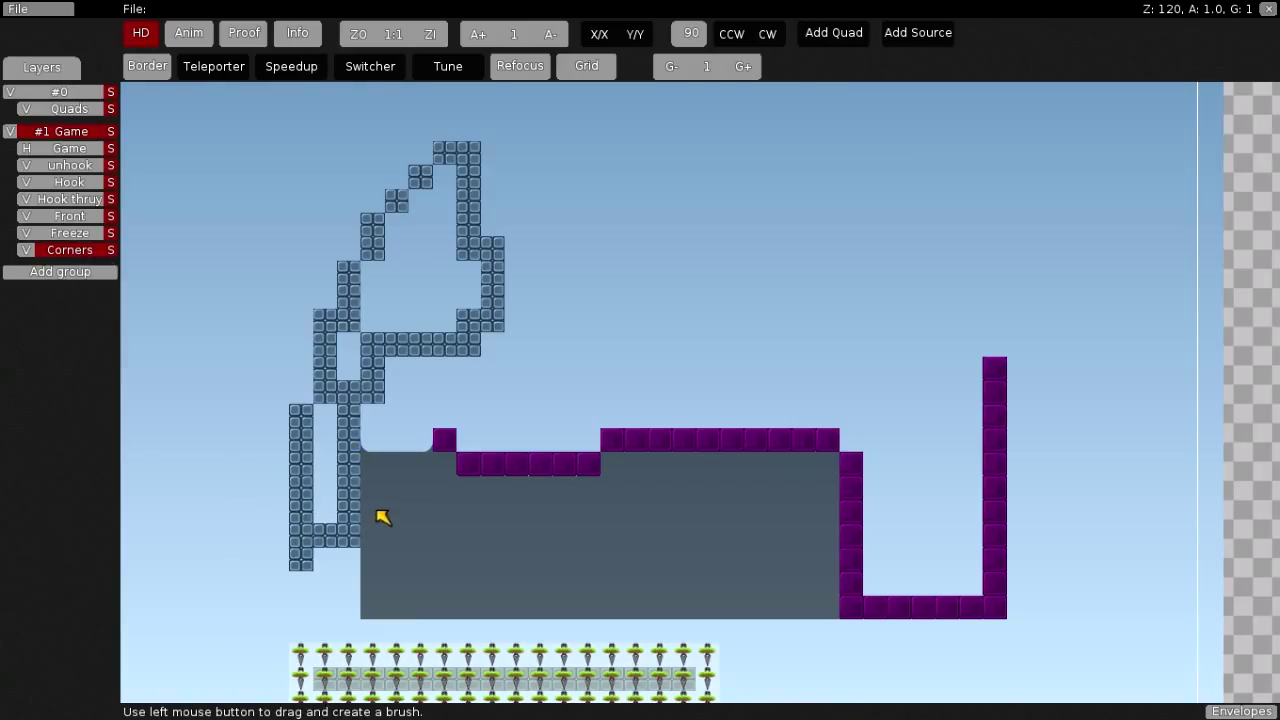
Apply the dark semi-transparent freeze tint to the Corners layer's colour.
{"action": "scroll", "scroll_direction": "down", "scroll_amount": 3}
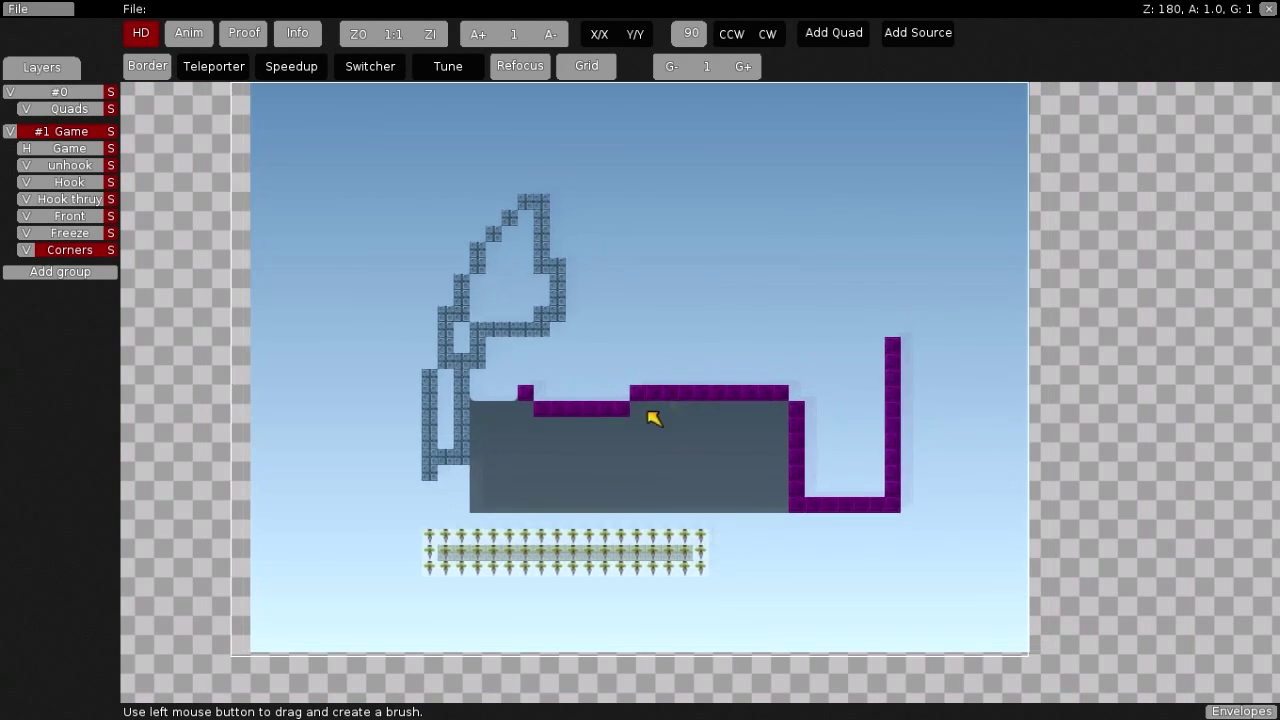
{"action": "left_click", "coordinate": [68, 249]}
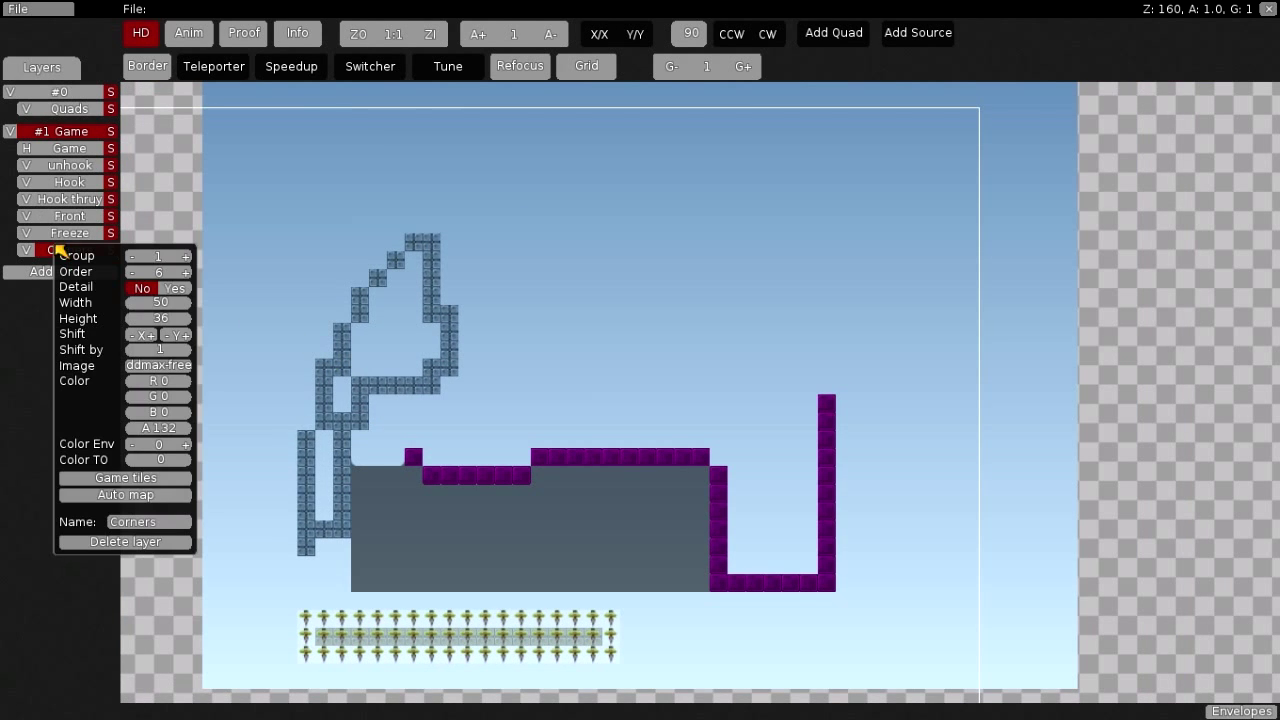
{"action": "left_click", "coordinate": [125, 477]}
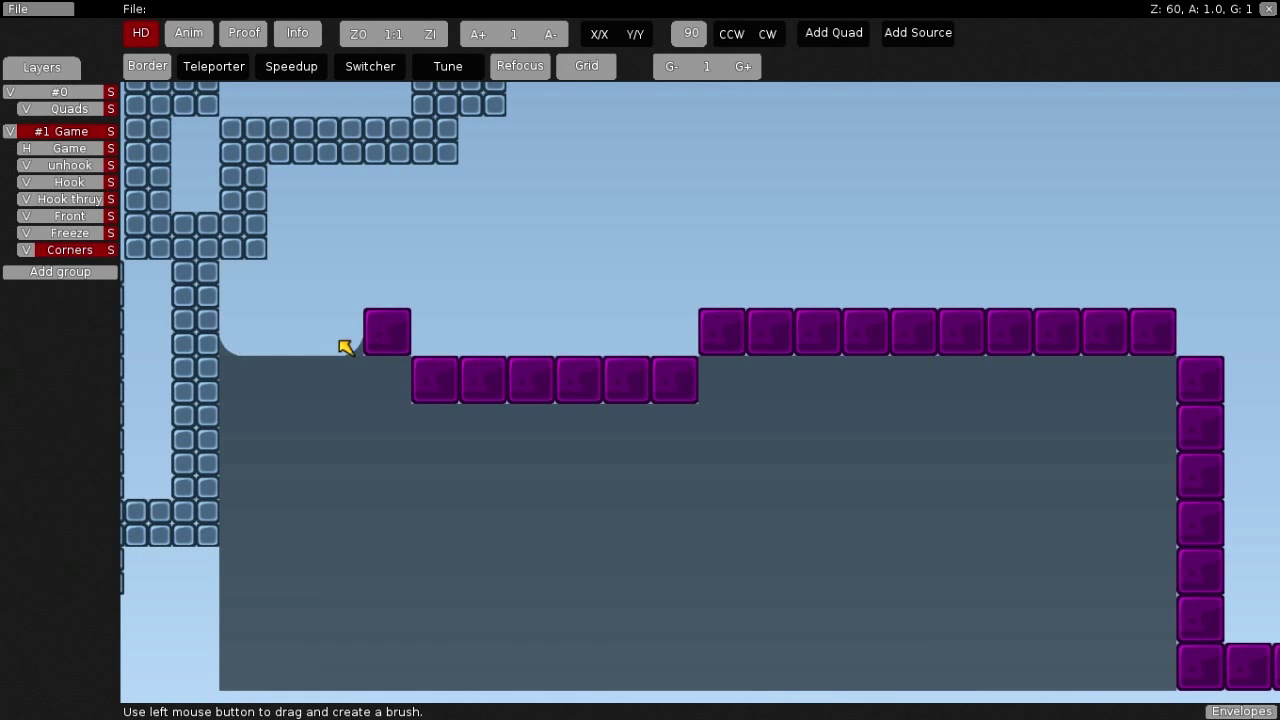
{"action": "scroll", "scroll_direction": "down", "scroll_amount": 3}
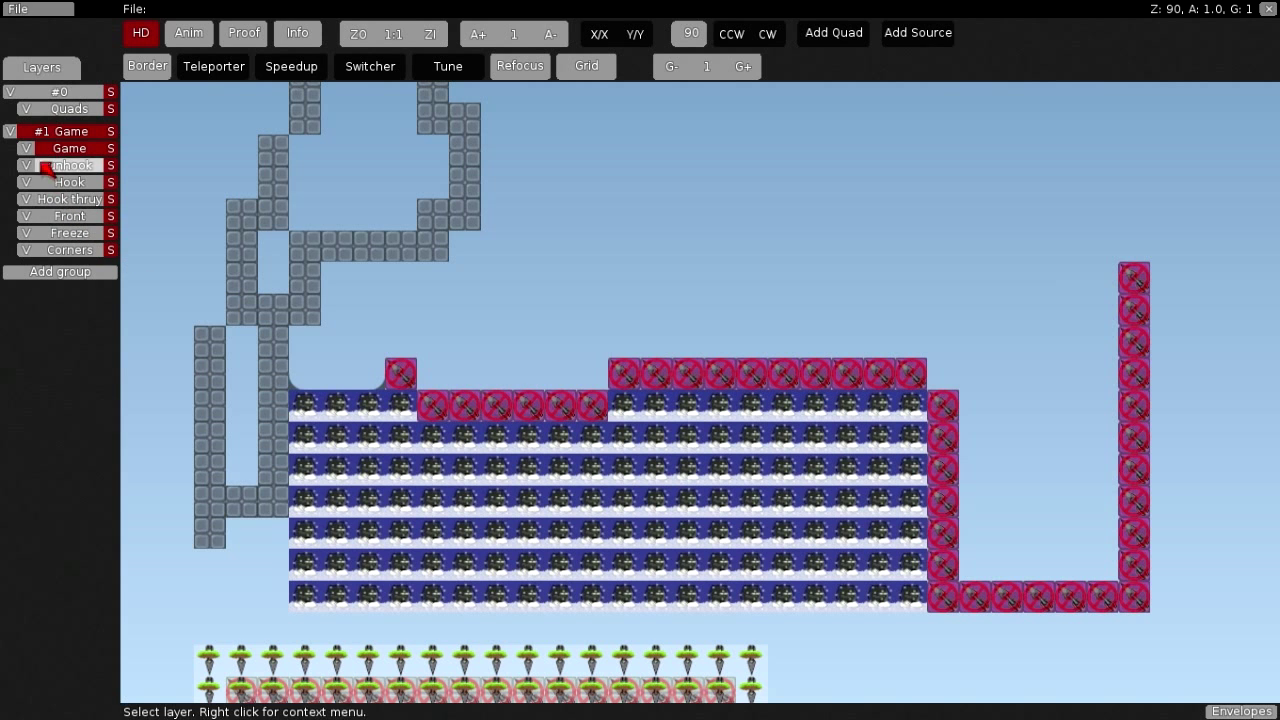
Turn on the Game layer's visibility to show its entity tiles.
{"action": "left_click", "coordinate": [25, 165]}
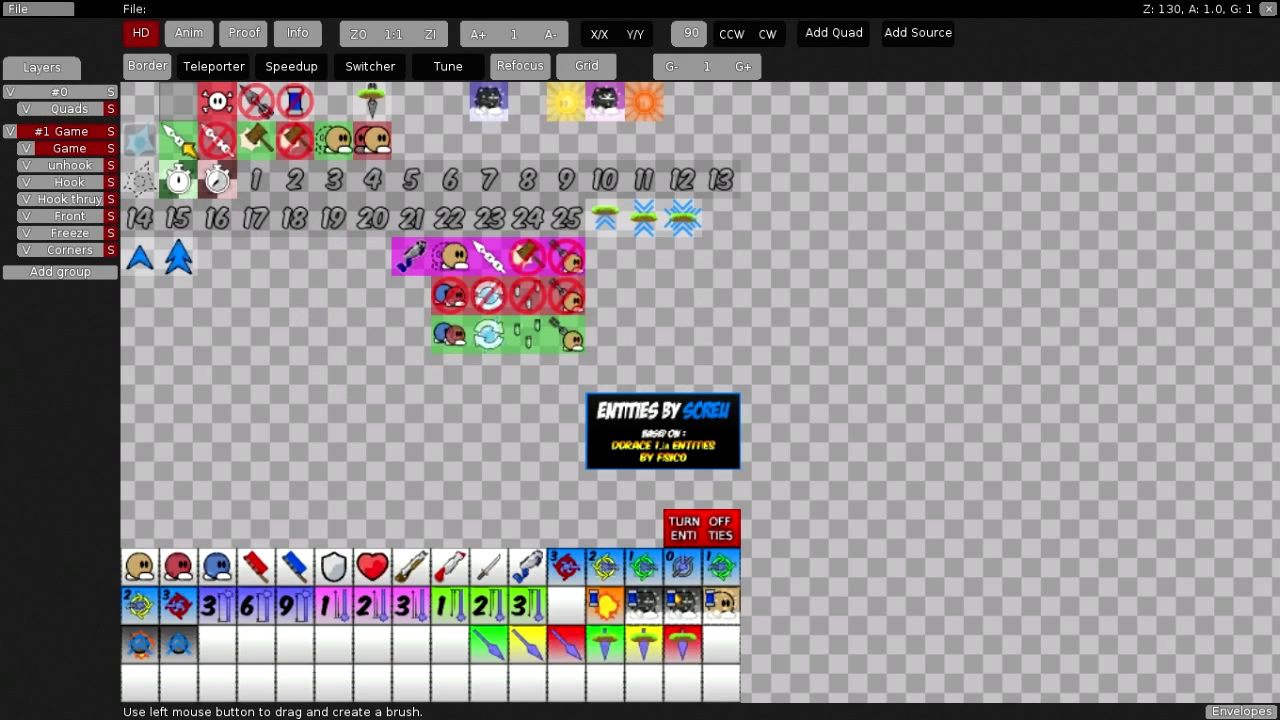
{"action": "mouse_move", "coordinate": [345, 200]}
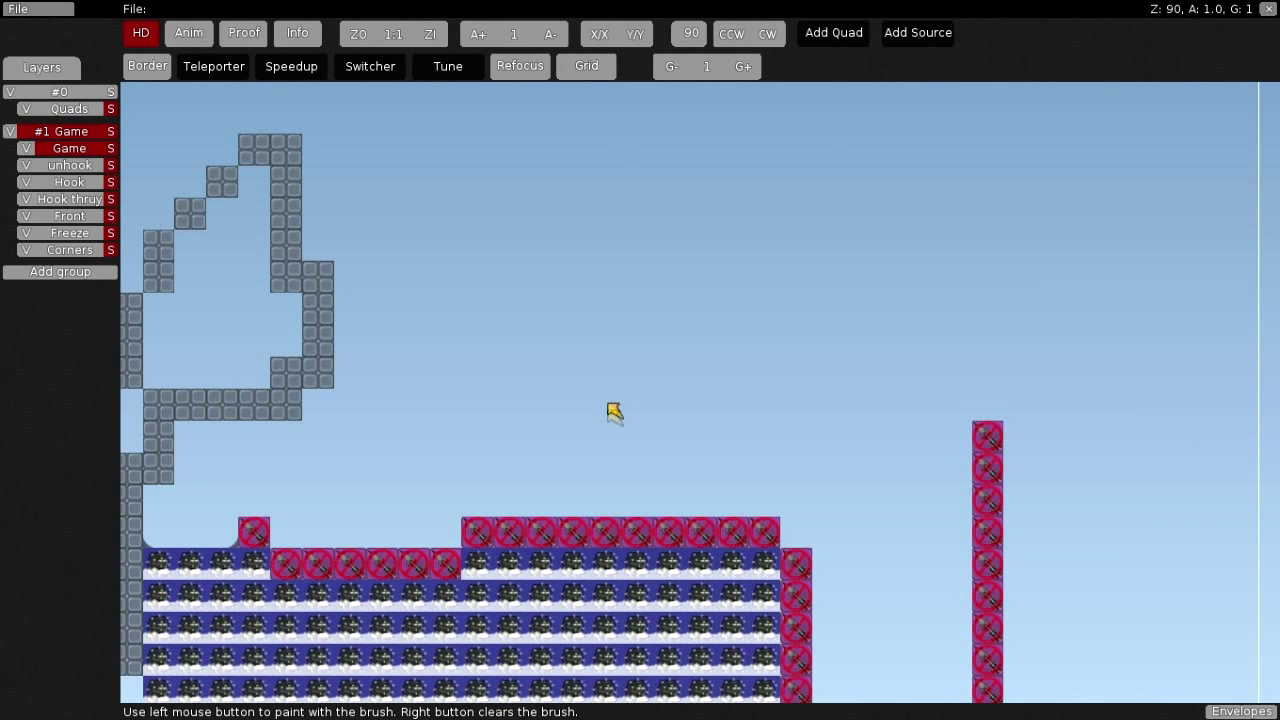
{"action": "mouse_move", "coordinate": [571, 358]}
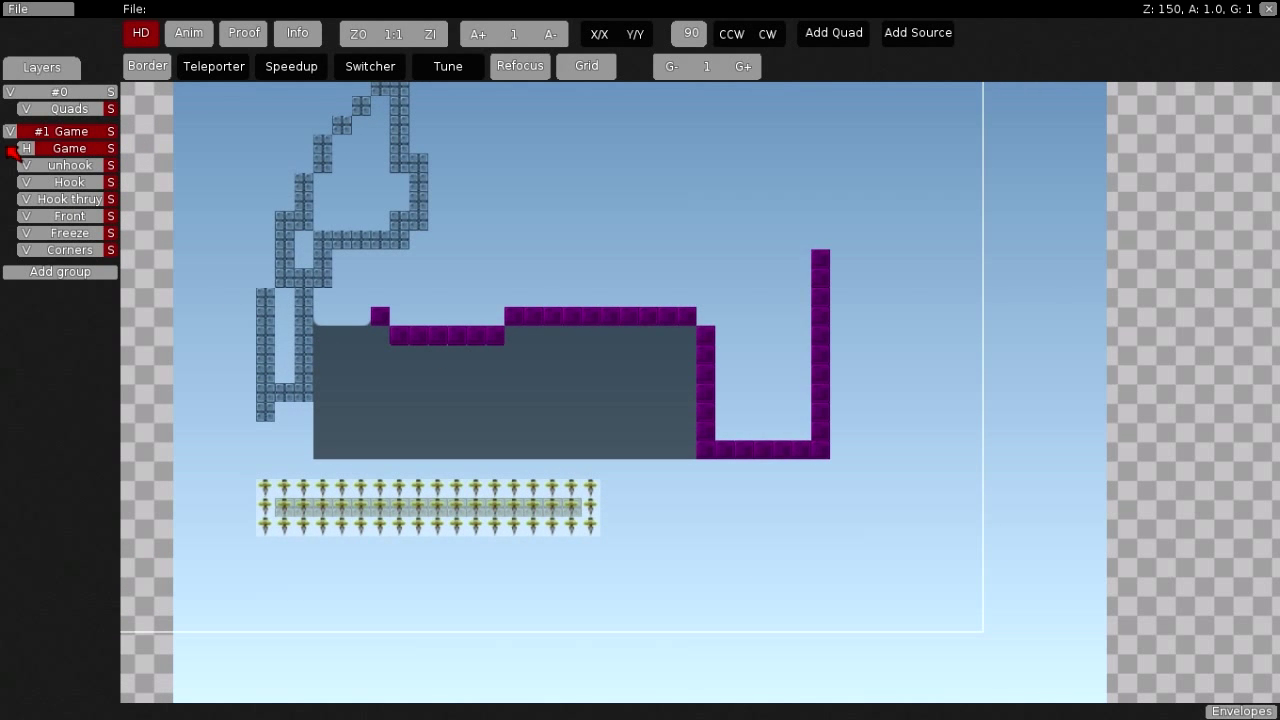
{"action": "mouse_move", "coordinate": [27, 199]}
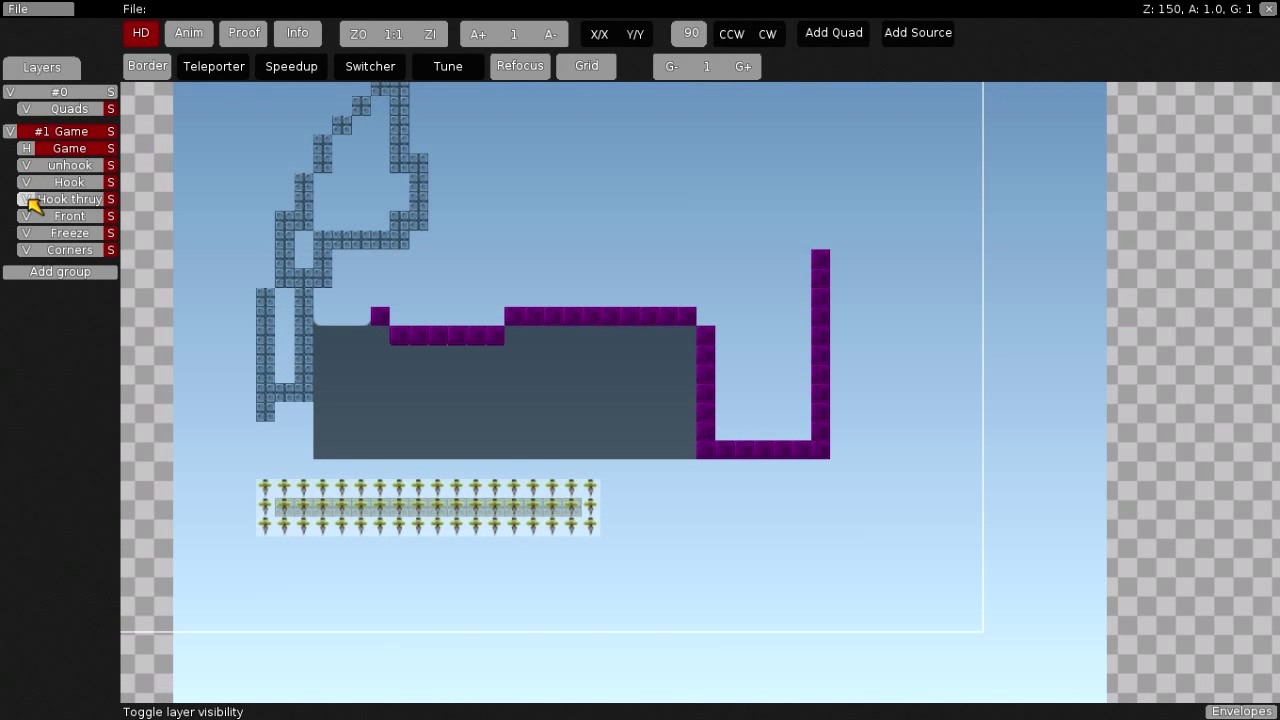
Hide the Front layer so only the plain tiles show.
{"action": "left_click", "coordinate": [25, 199]}
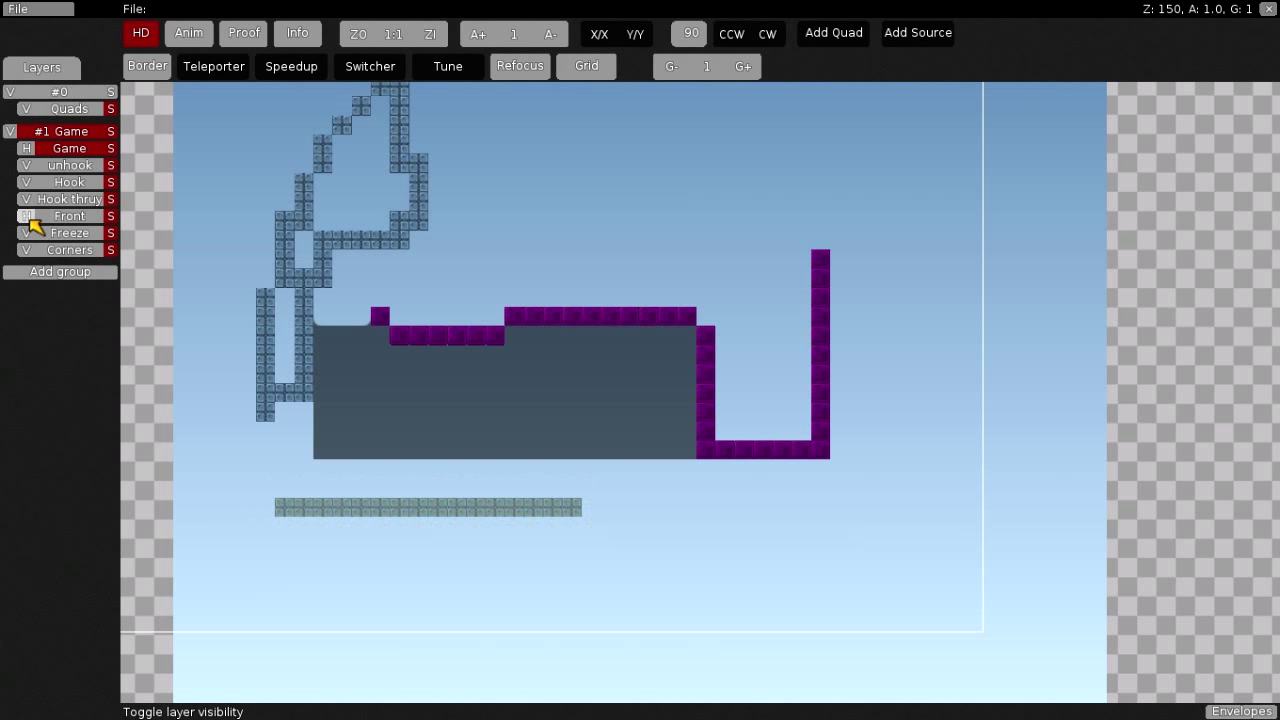